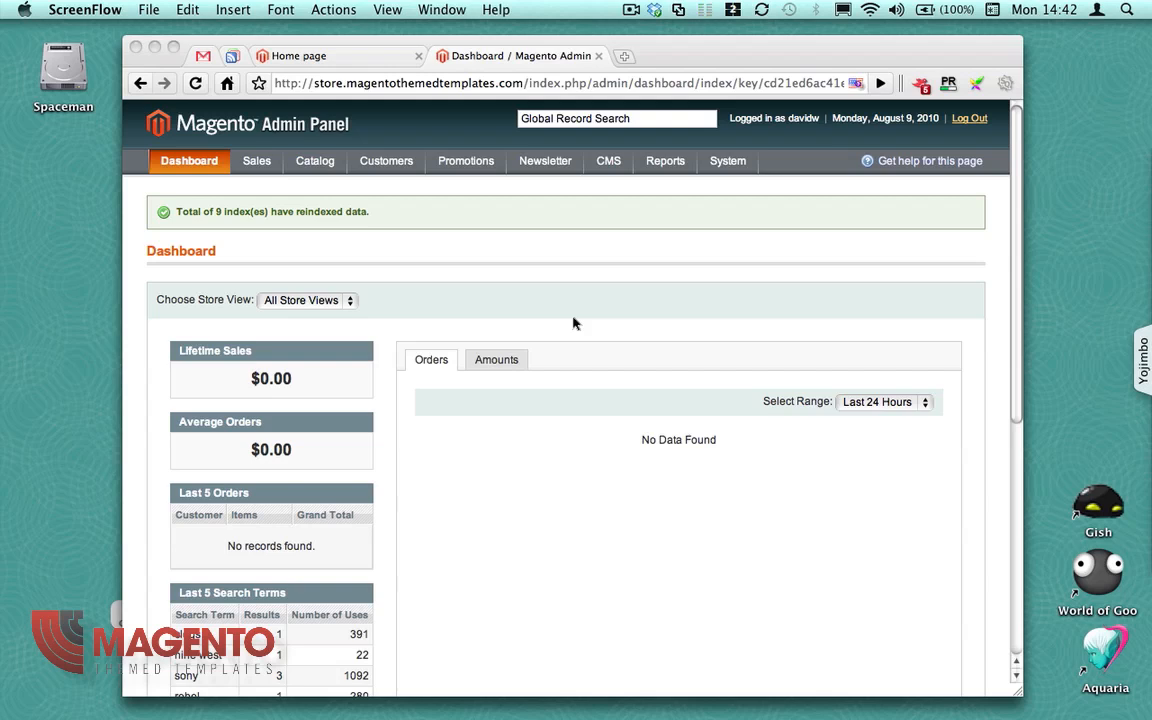
mouse_move(727, 190)
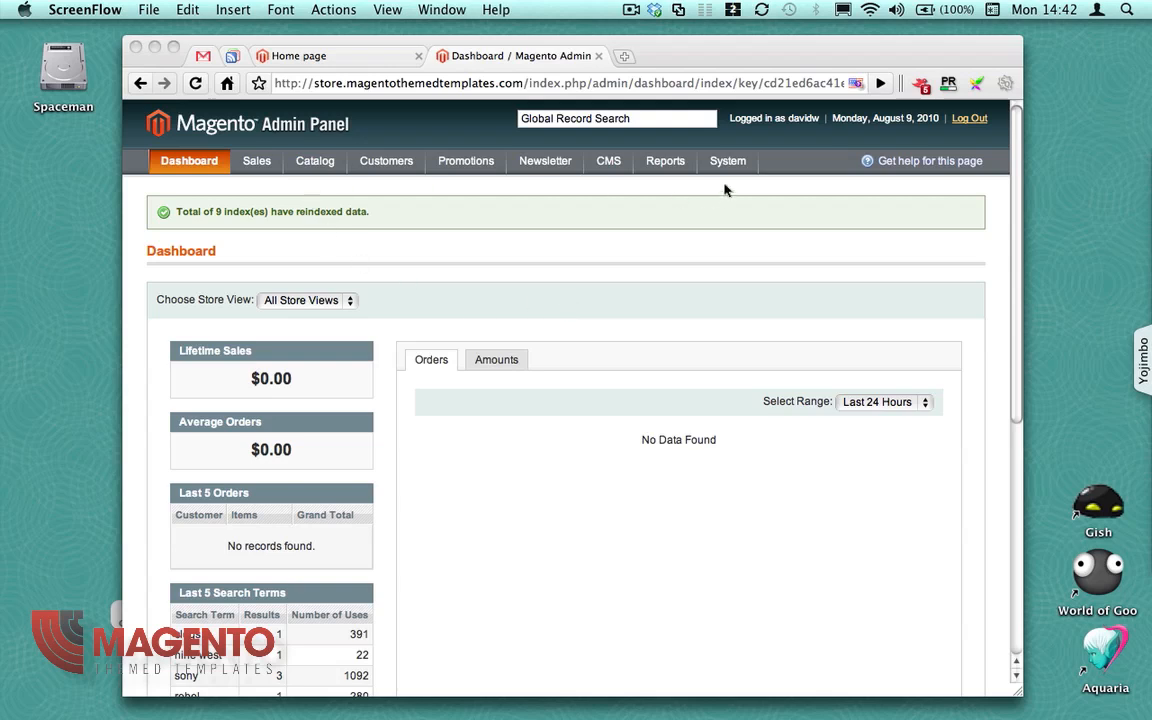
Go to System > Manage Stores to list the English, French and German store views.
left_click(728, 161)
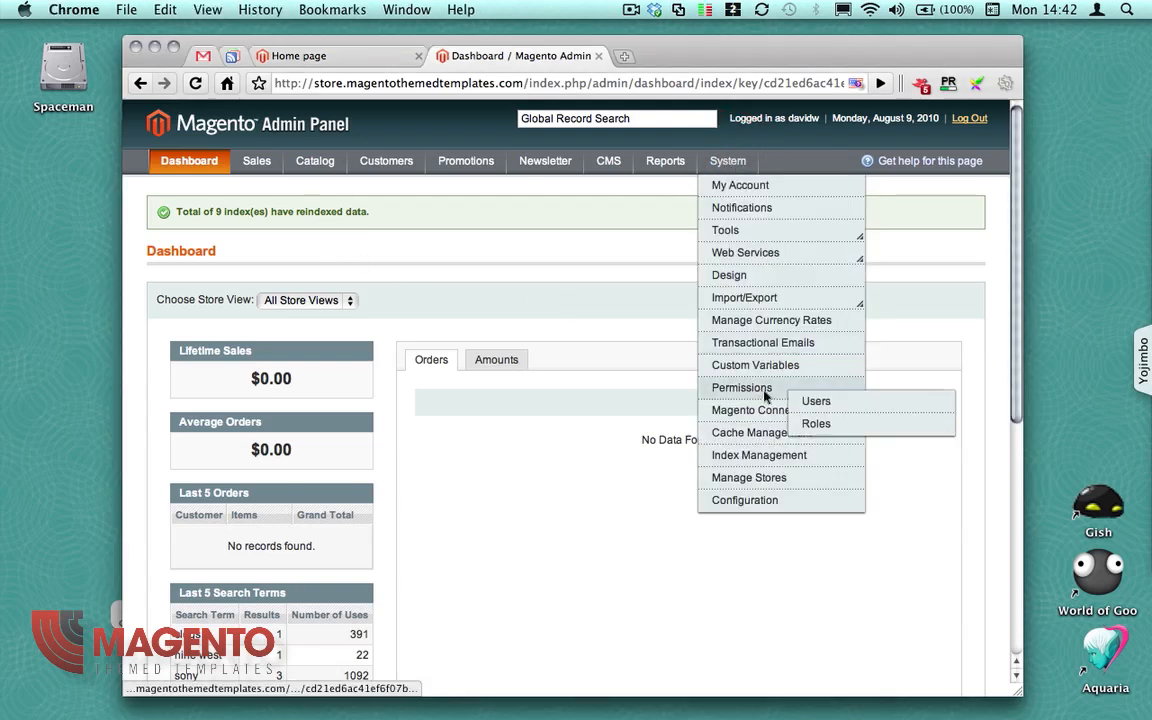
mouse_move(749, 477)
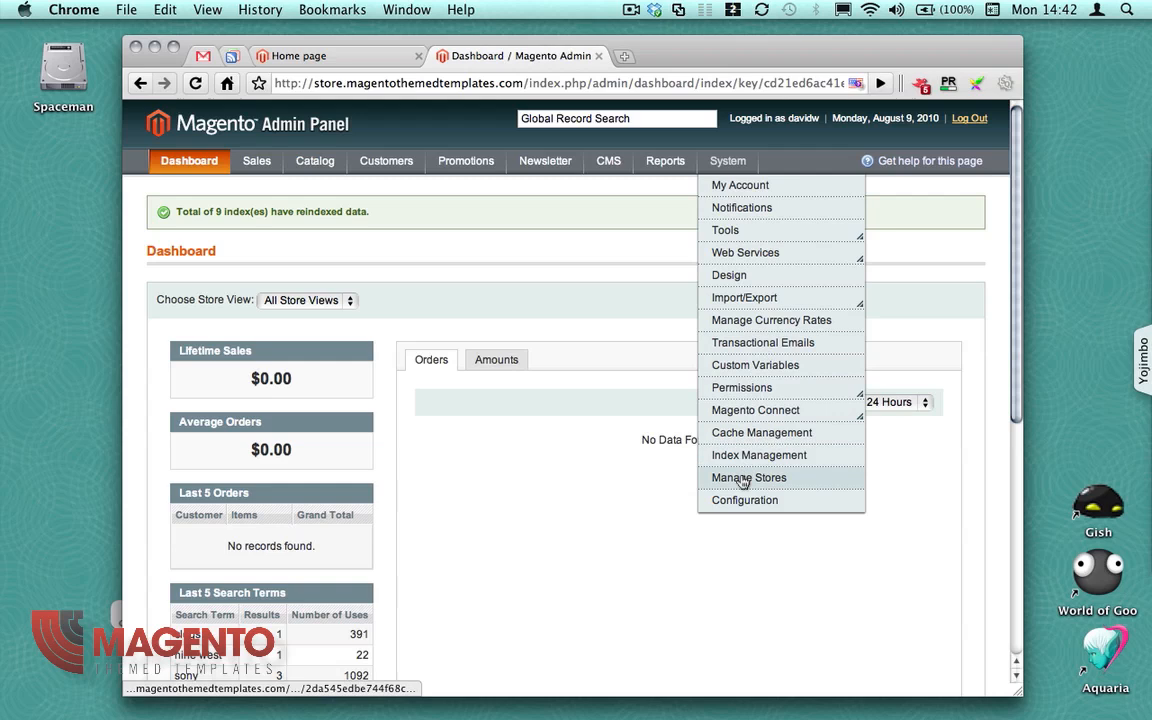
left_click(749, 477)
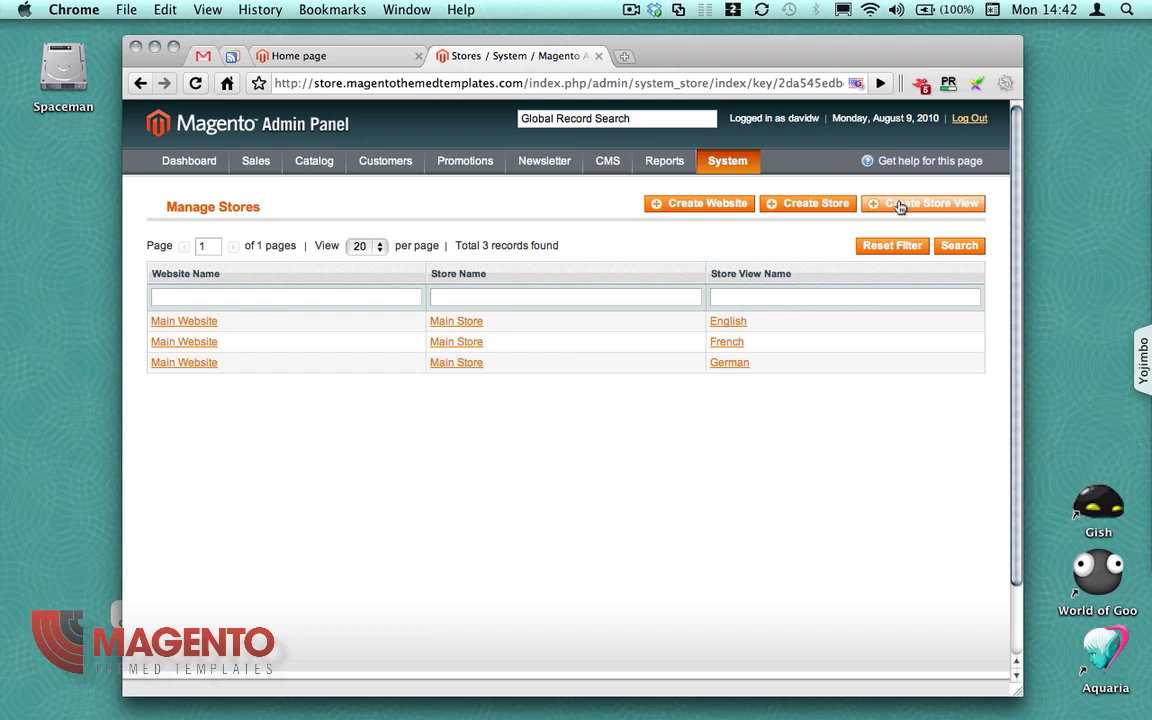
Create and save an enabled store view named 'MTT 1' with code mtt1.
left_click(922, 203)
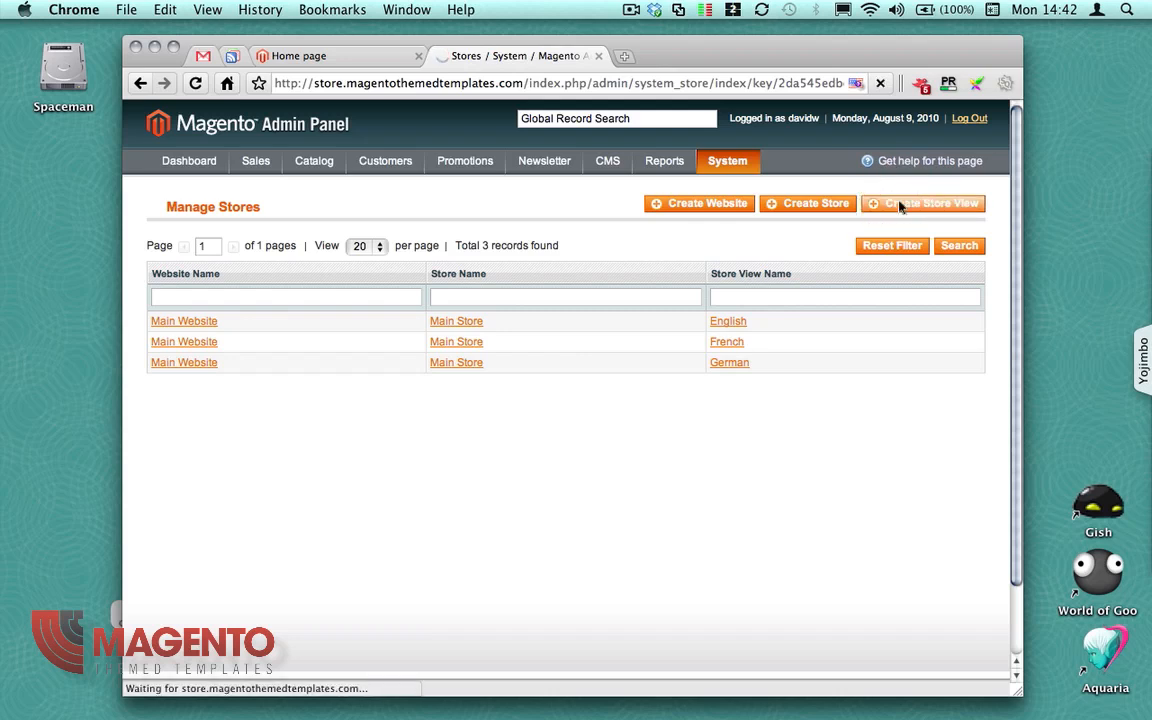
left_click(922, 203)
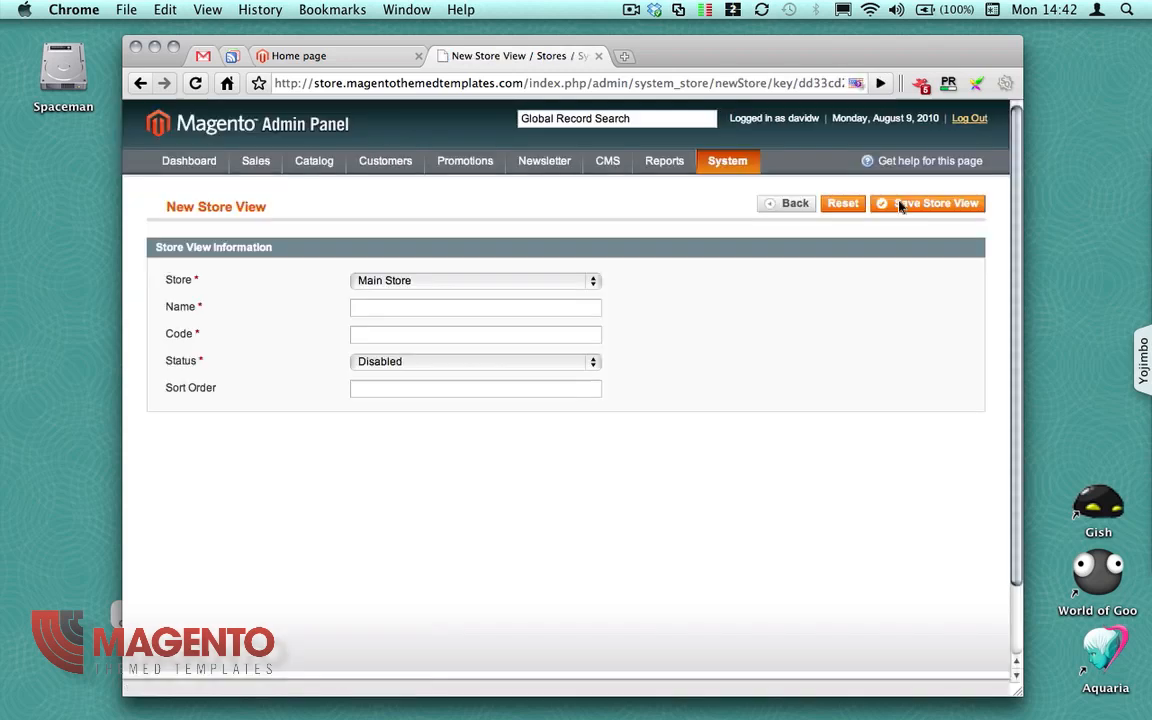
left_click(475, 307)
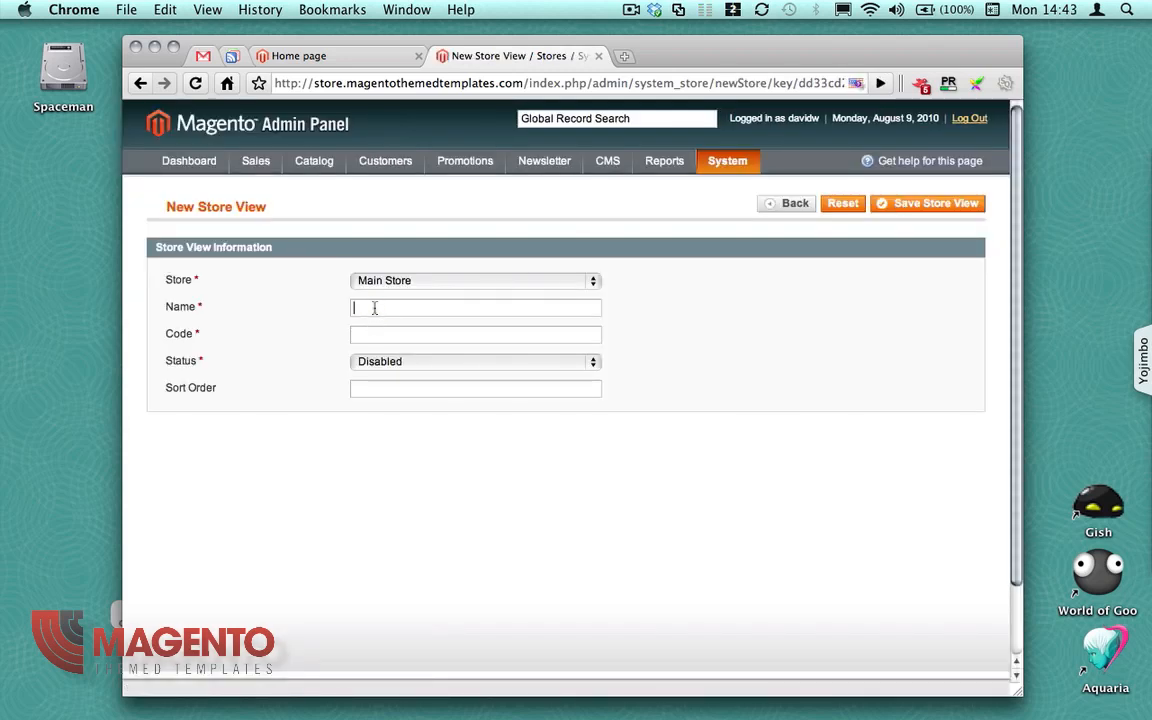
type("MTT 1")
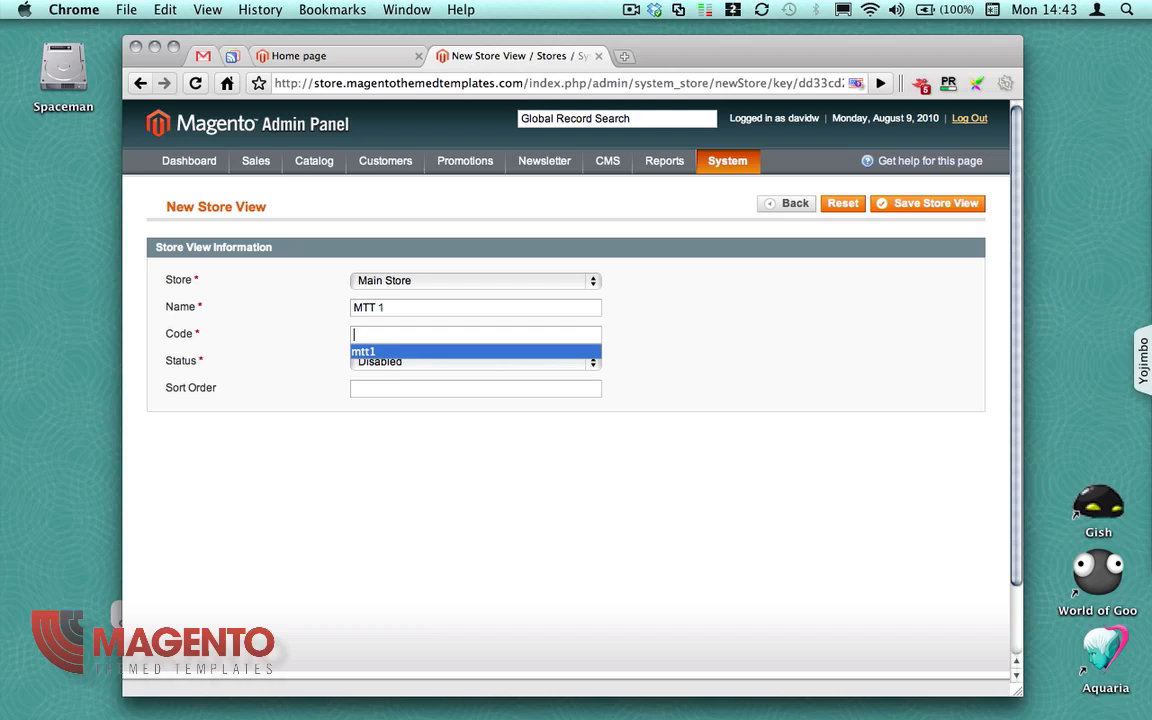
left_click(475, 351)
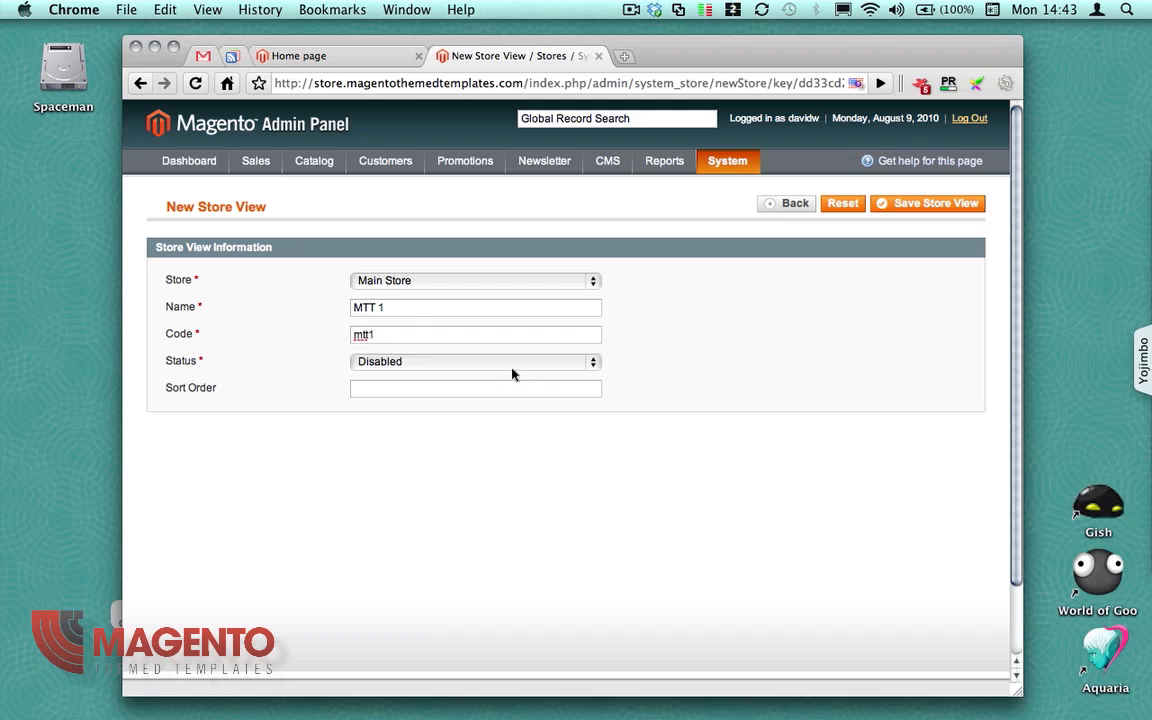
mouse_move(462, 352)
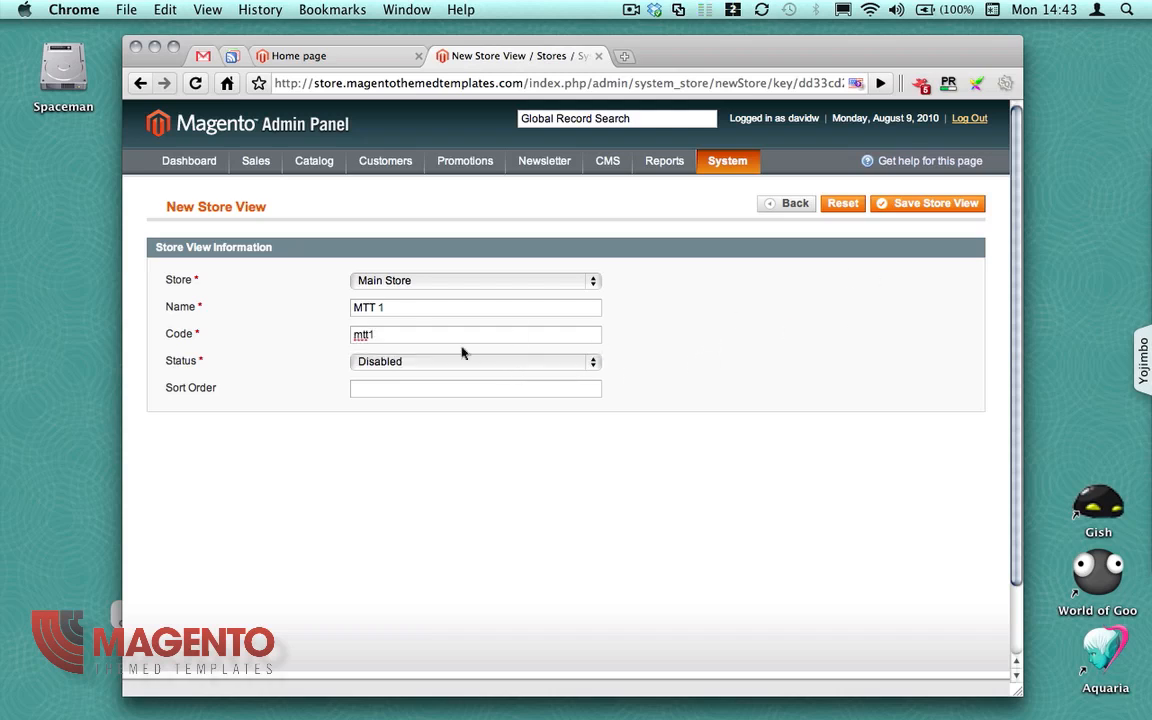
mouse_move(472, 370)
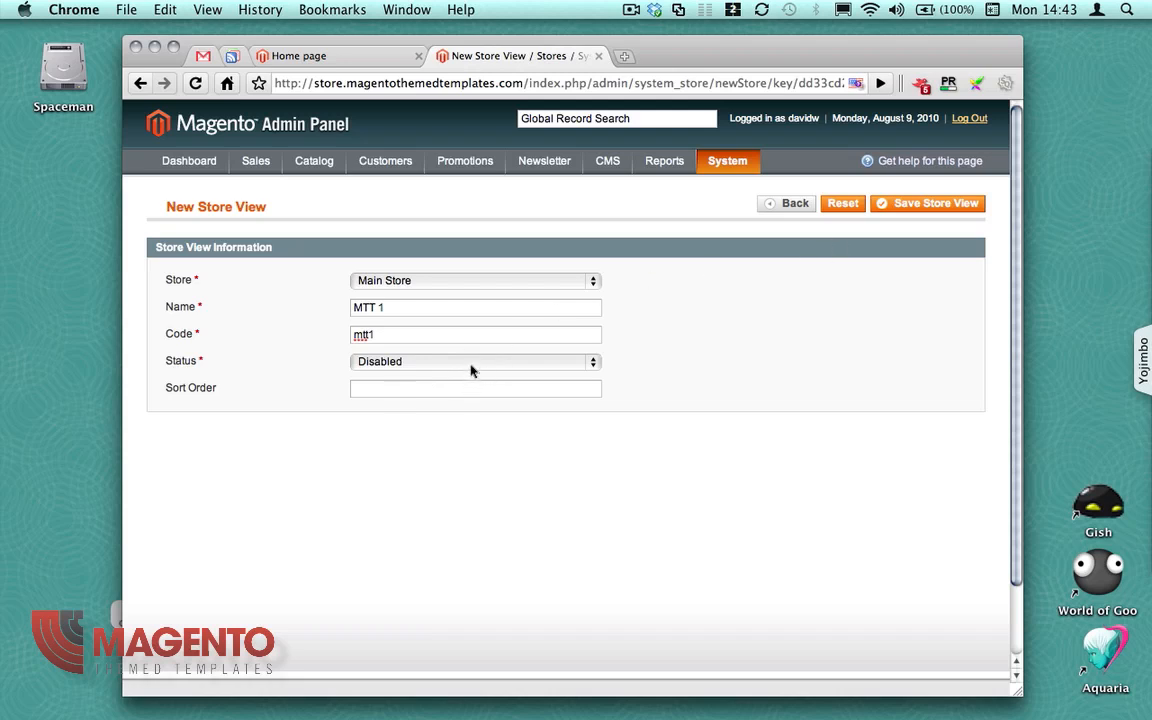
left_click(475, 361)
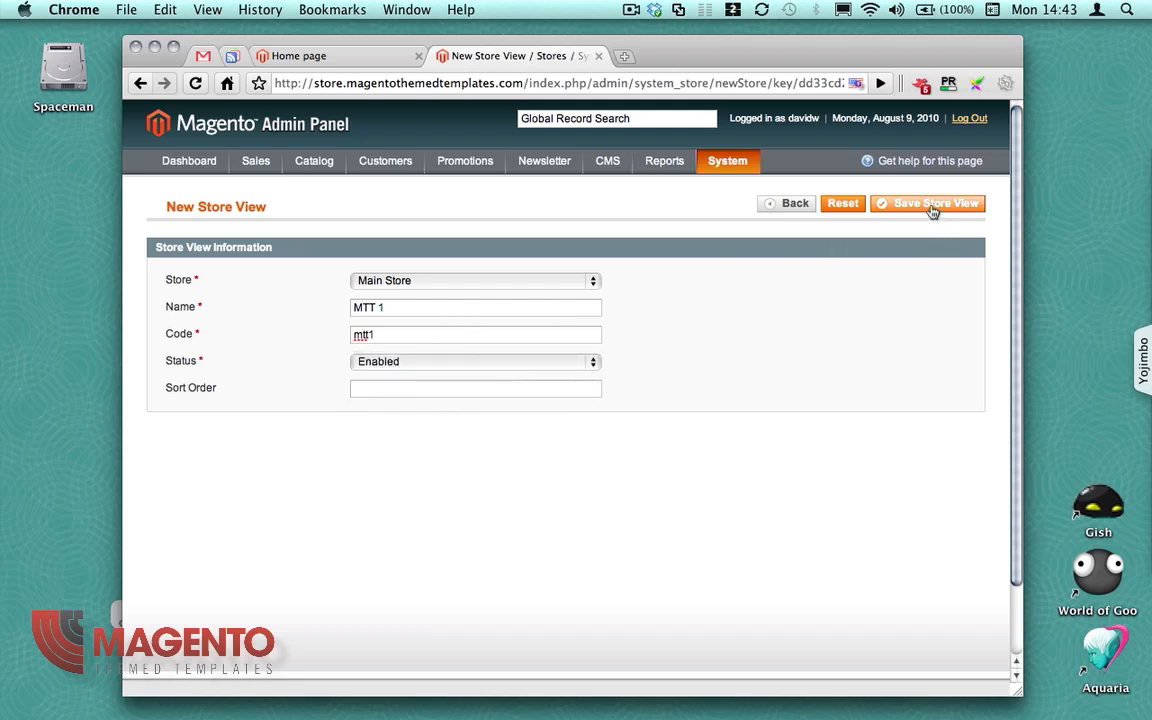
left_click(927, 203)
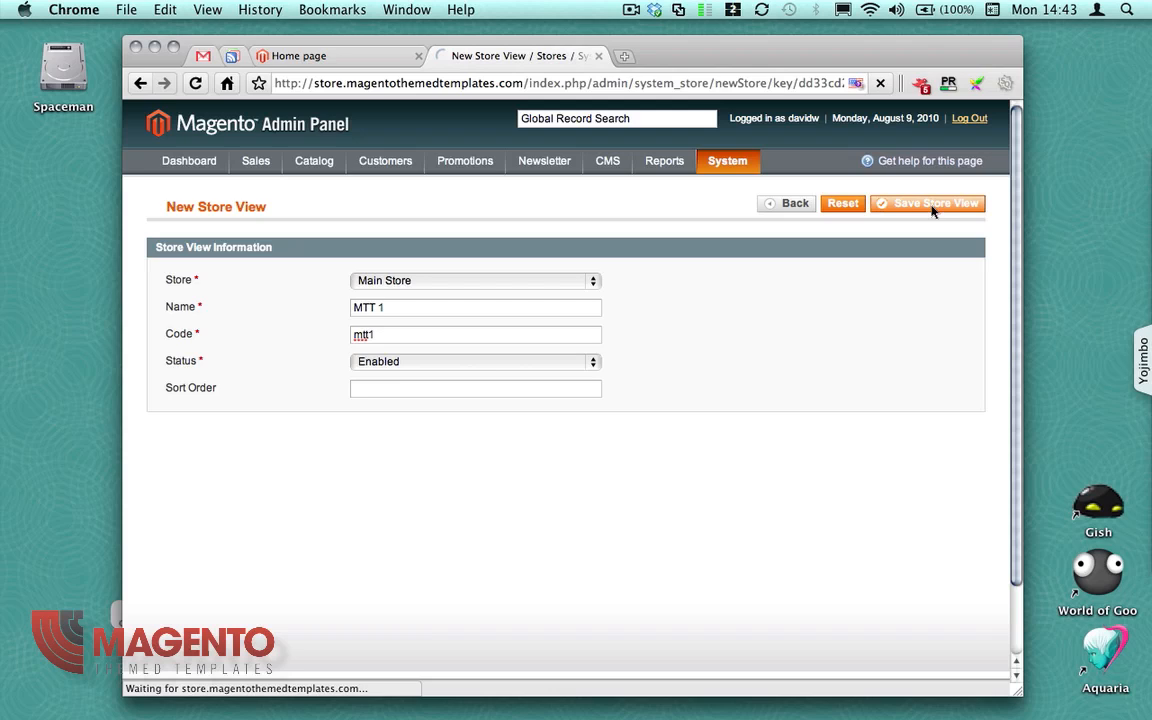
left_click(927, 203)
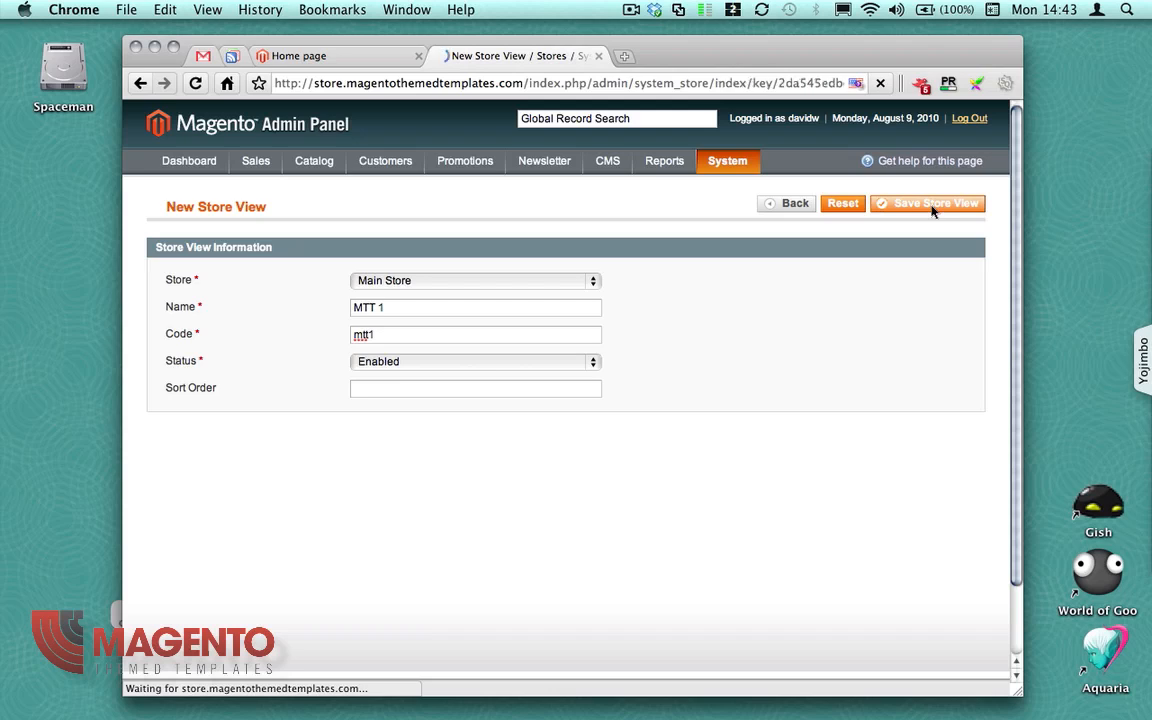
left_click(927, 203)
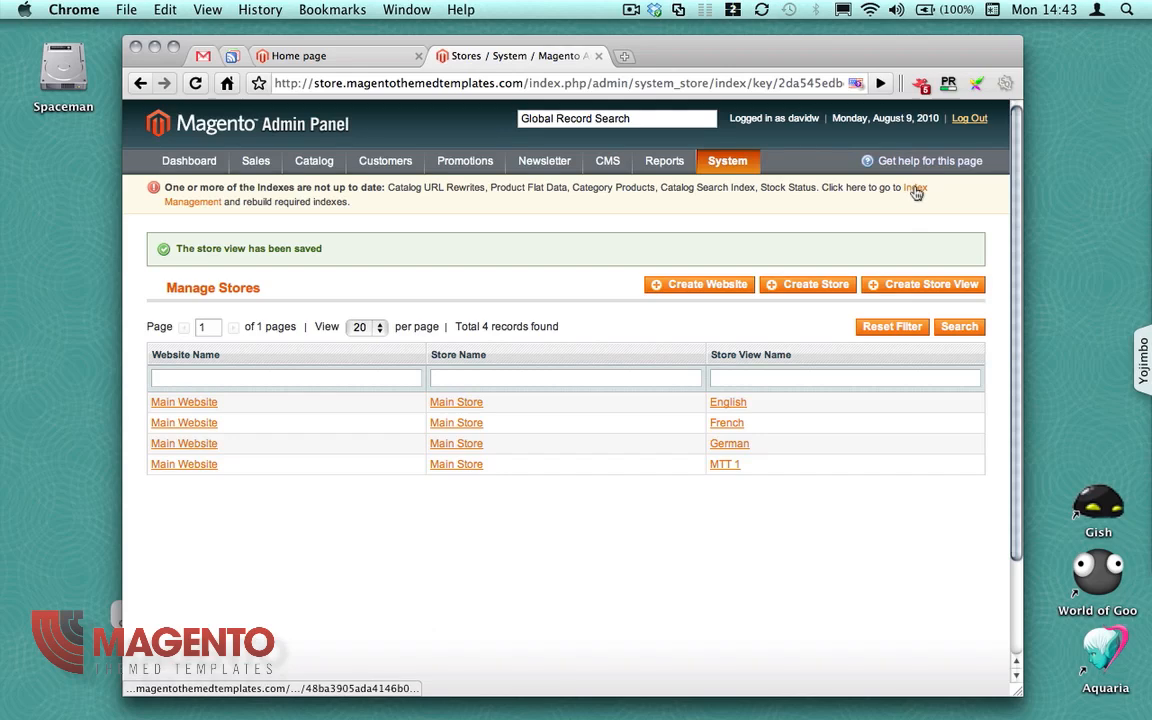
Select all nine indexes in Index Management and reindex their data.
left_click(943, 187)
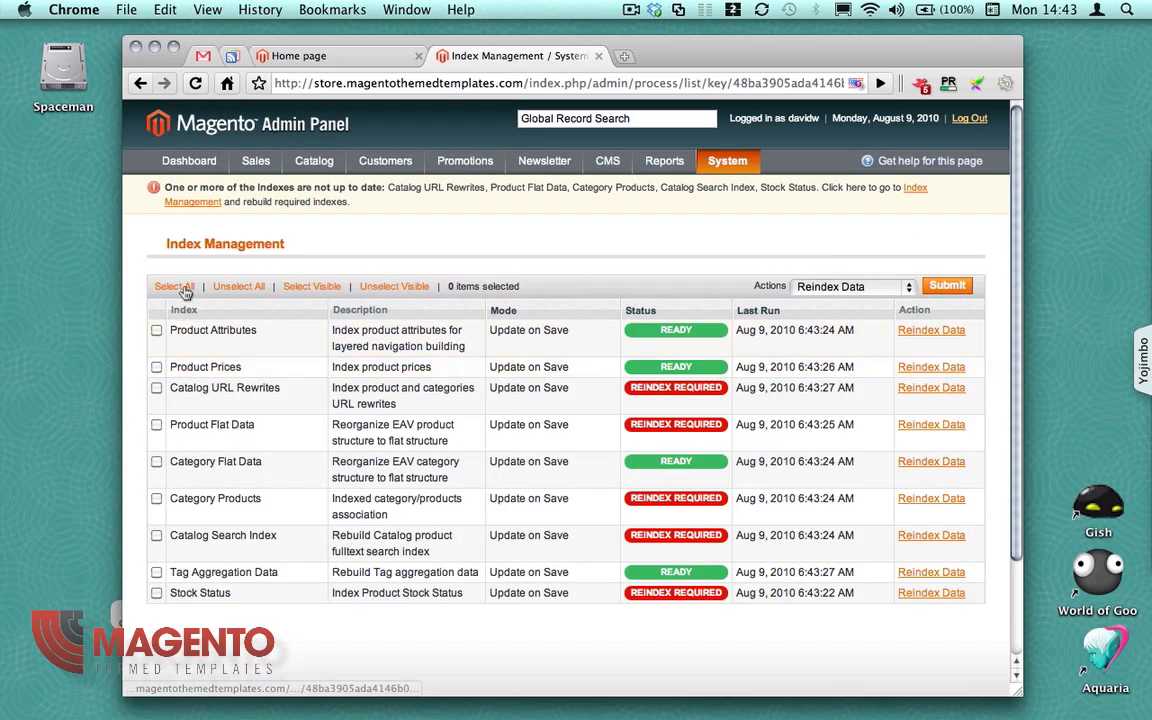
left_click(175, 286)
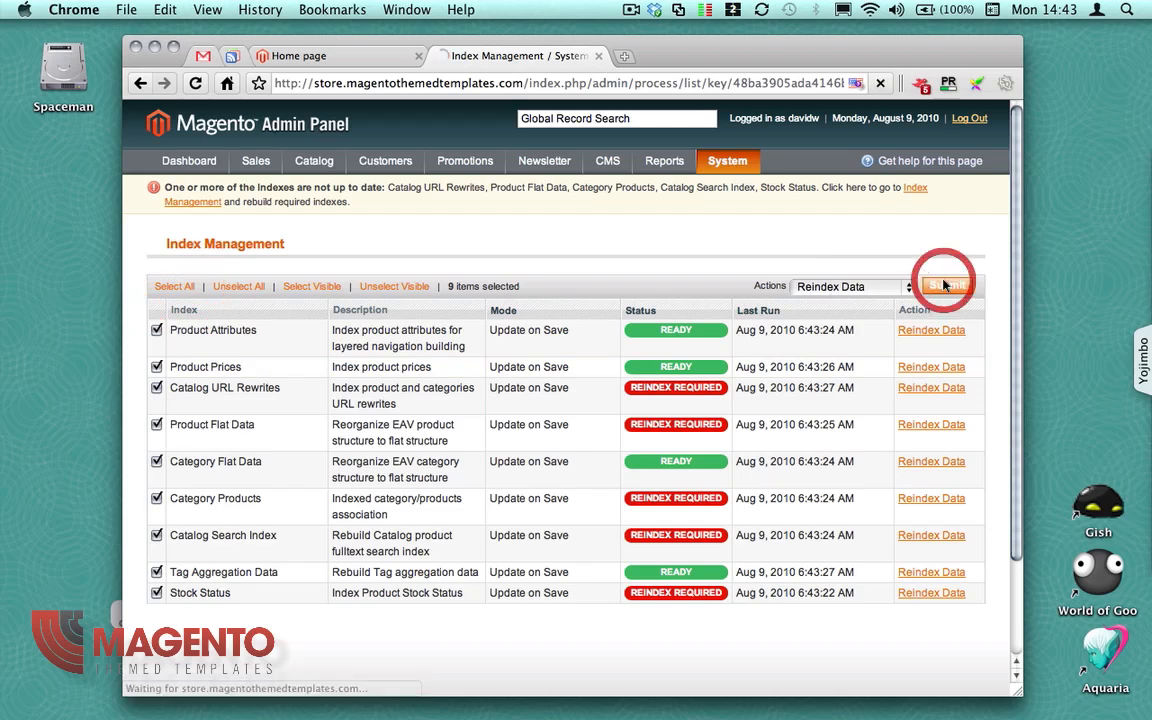
left_click(946, 286)
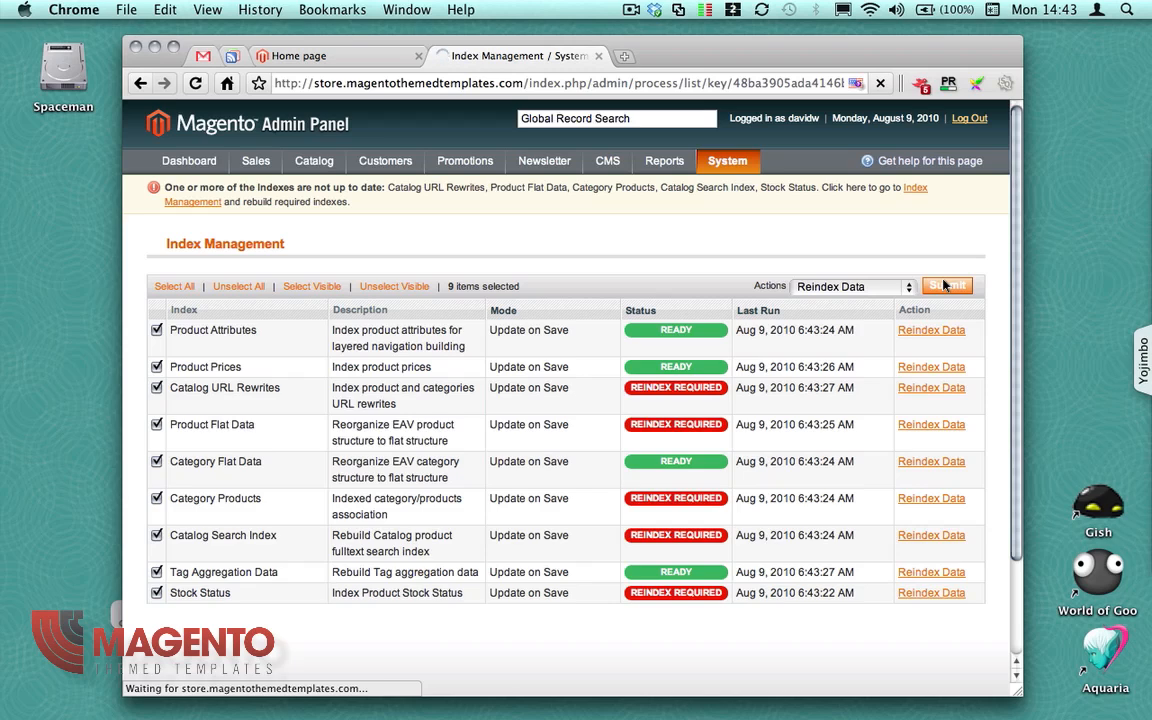
left_click(946, 286)
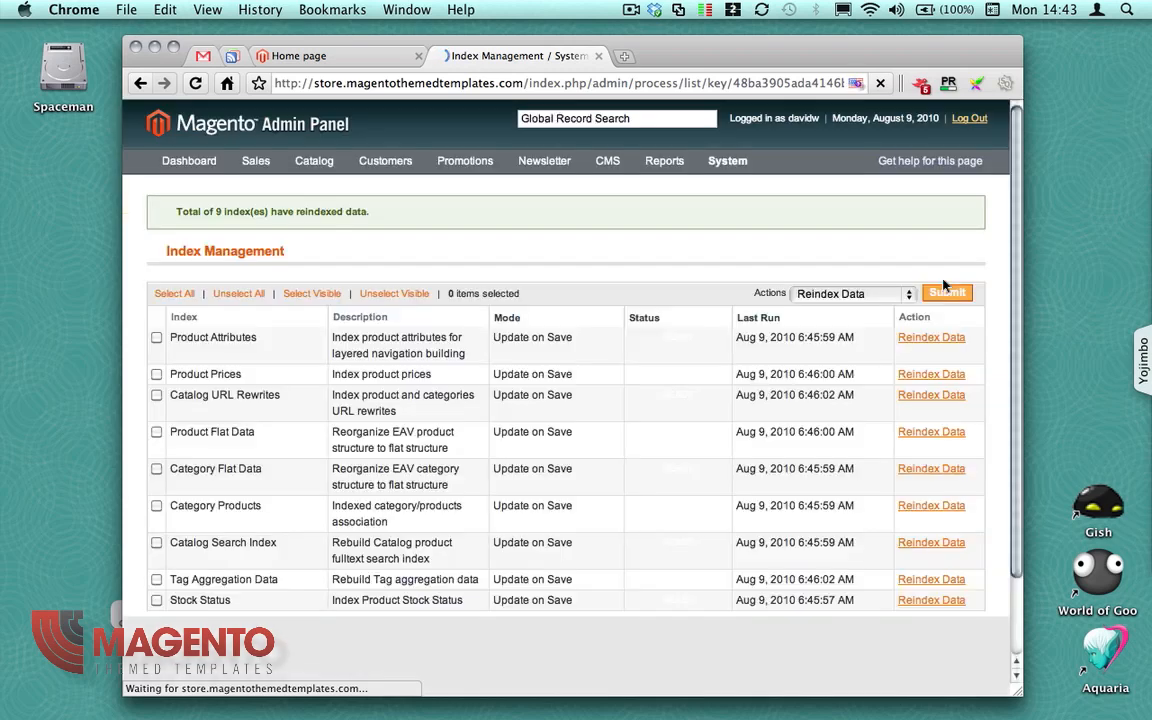
left_click(727, 160)
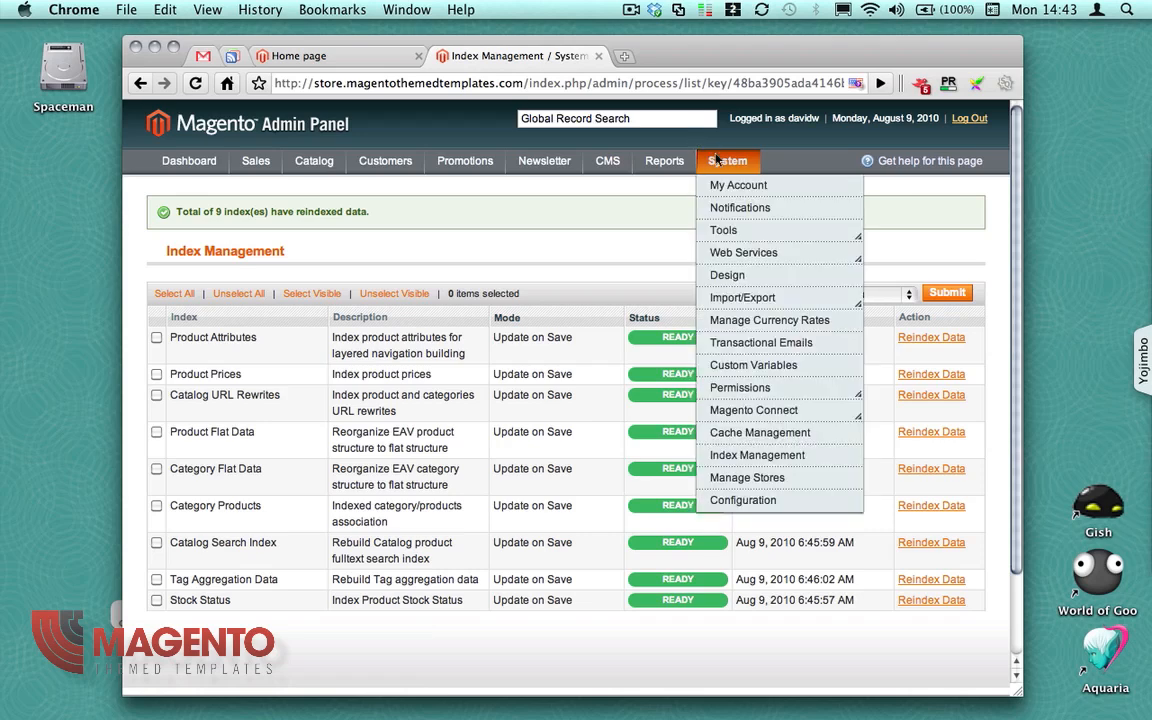
mouse_move(727, 275)
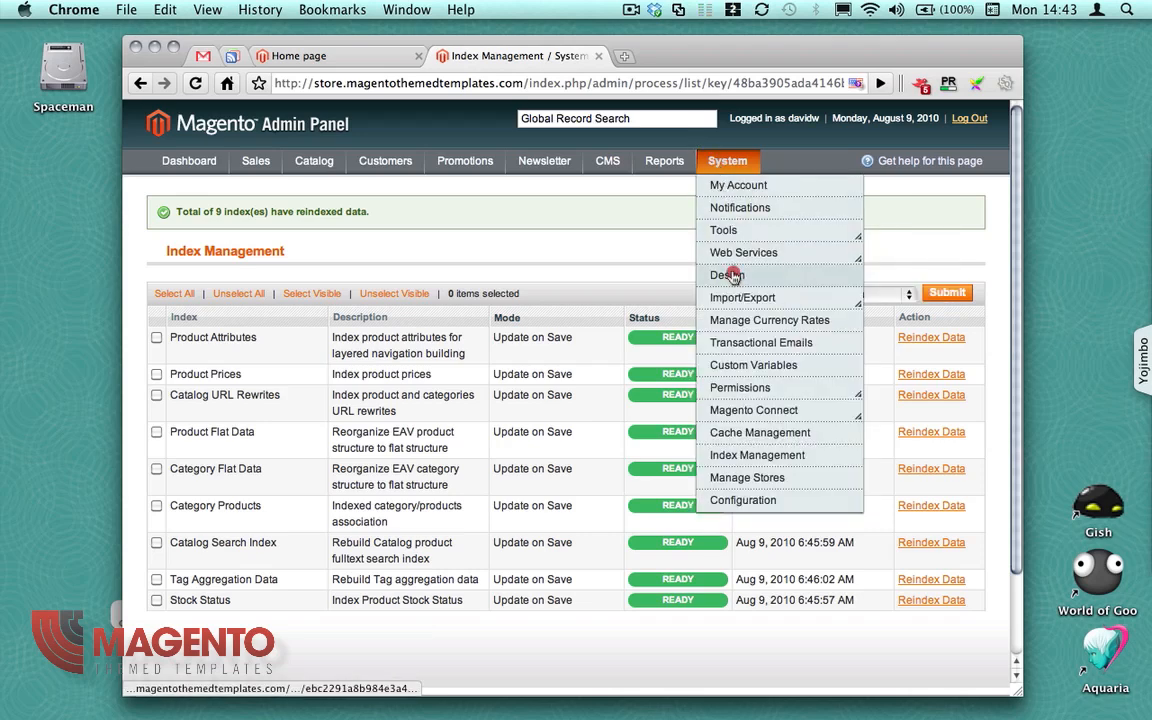
Add a design change with store MTT 1 and custom design mtt1.
left_click(727, 275)
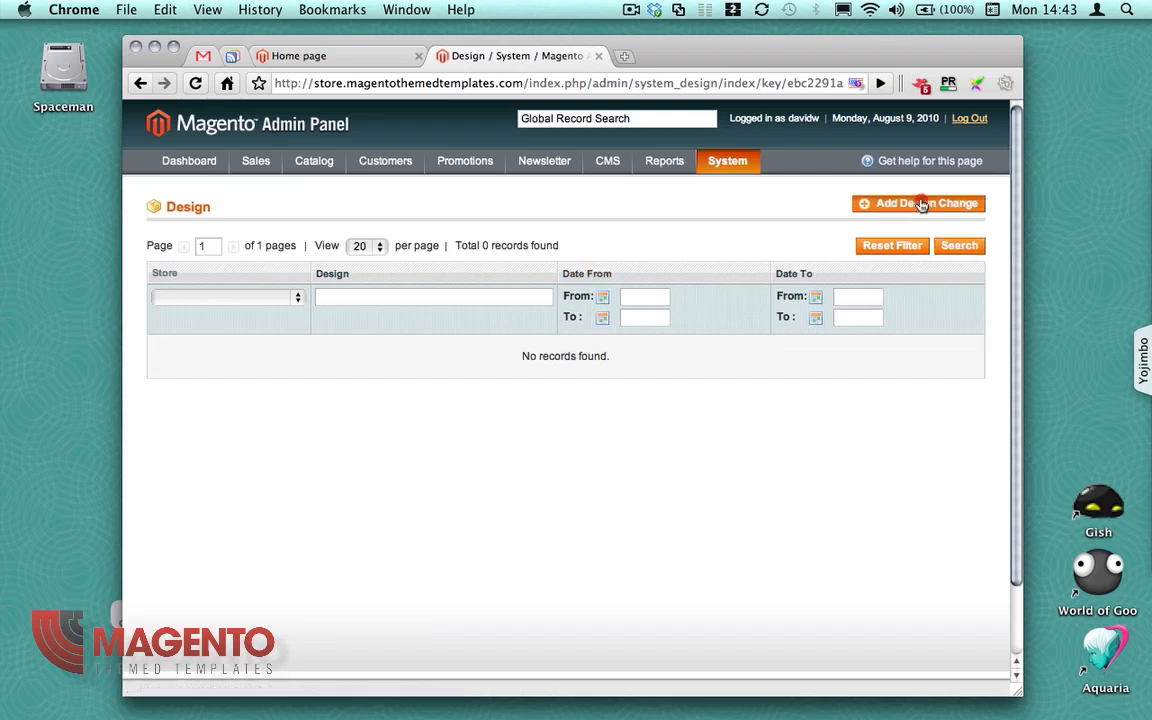
left_click(917, 203)
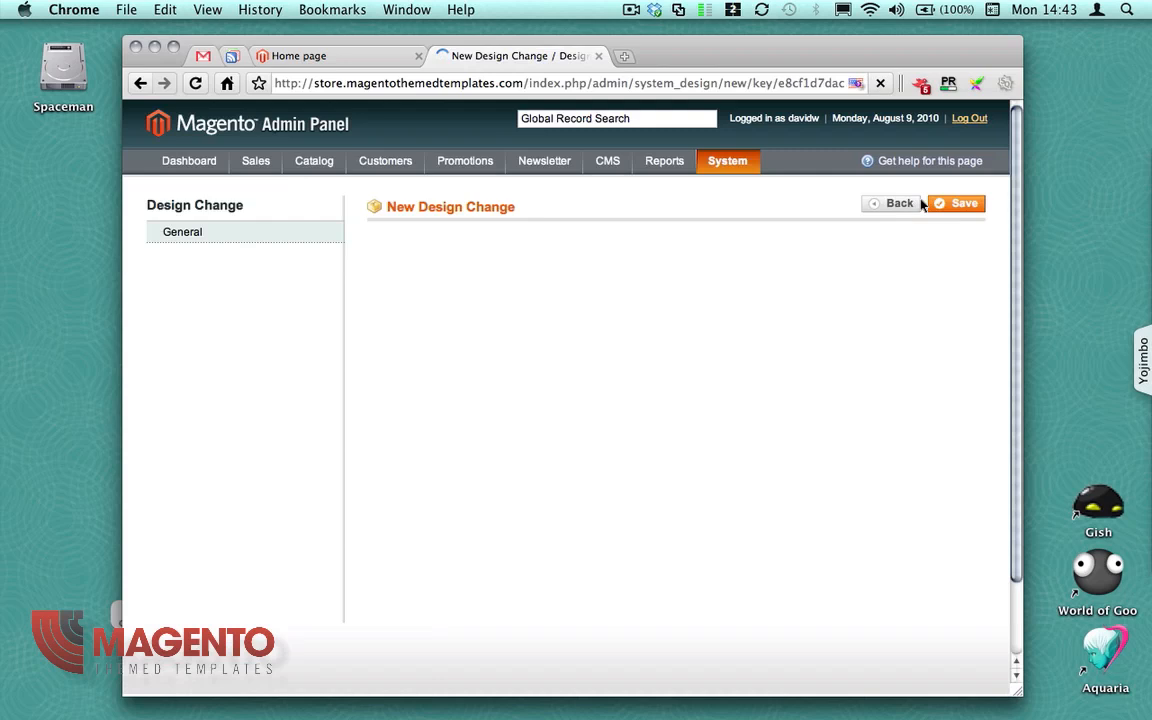
left_click(182, 231)
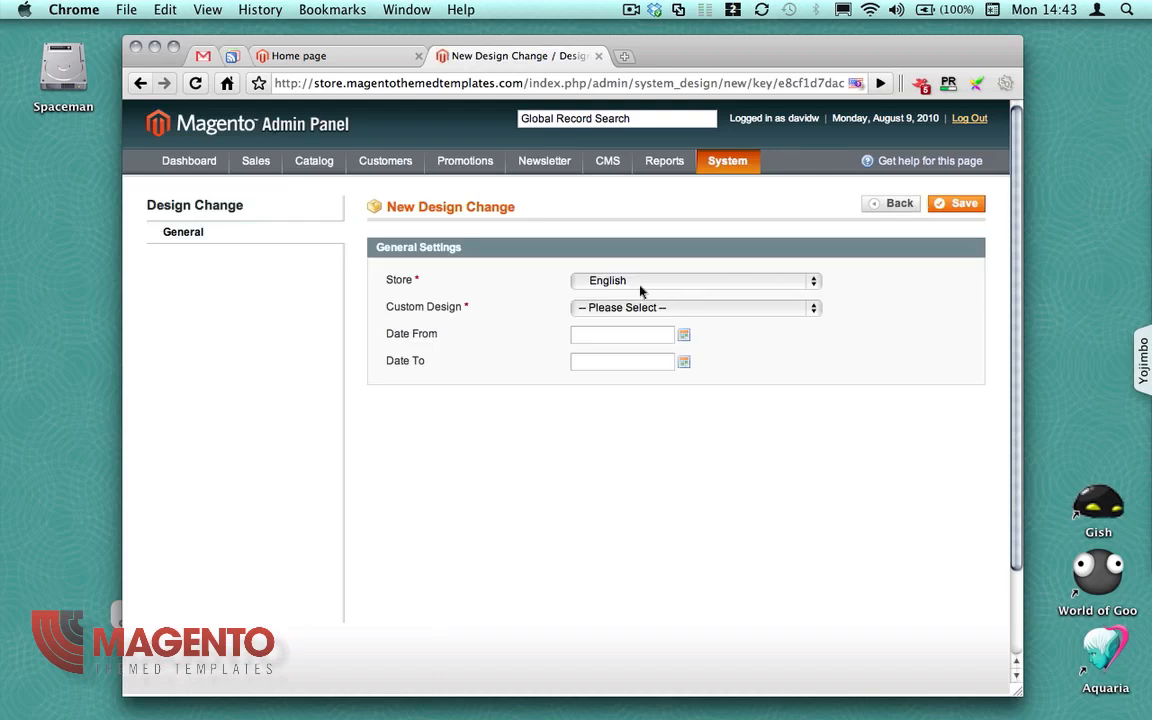
left_click(695, 280)
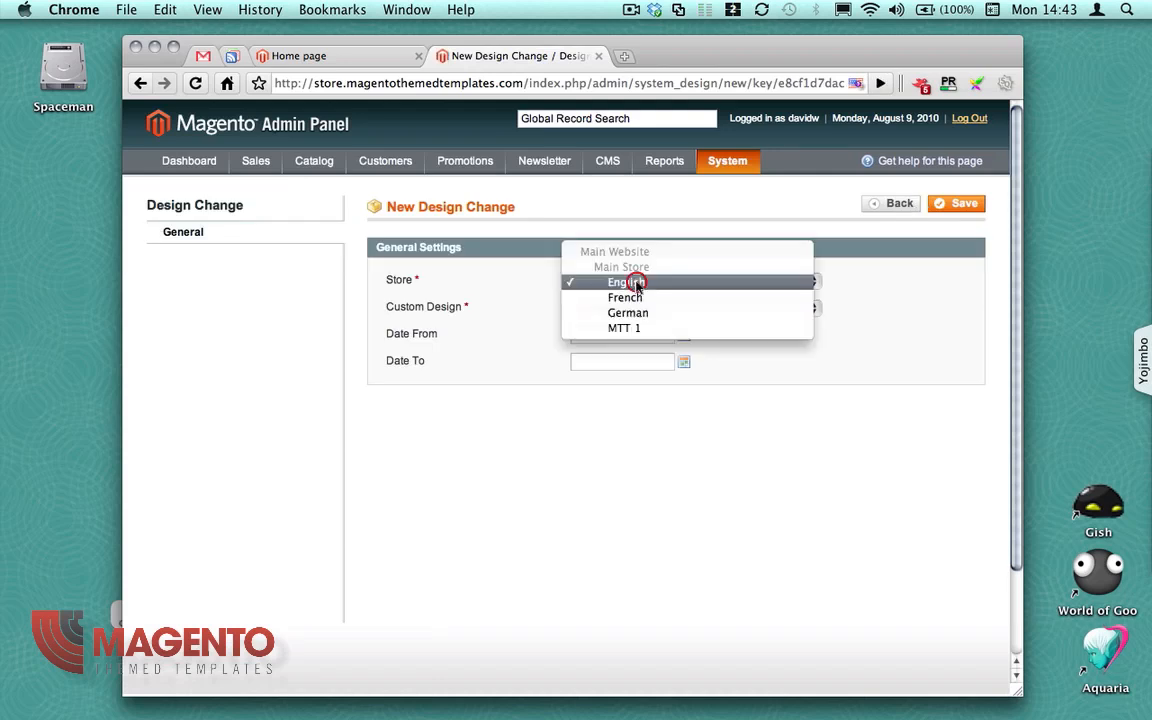
mouse_move(624, 328)
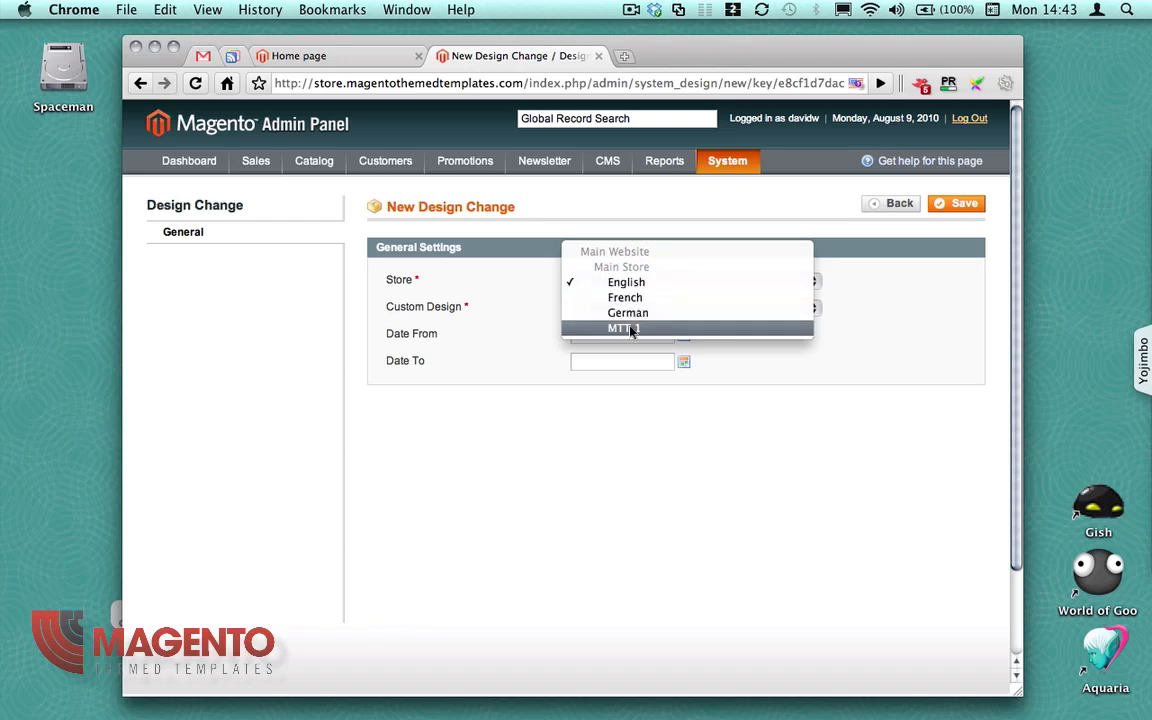
left_click(623, 328)
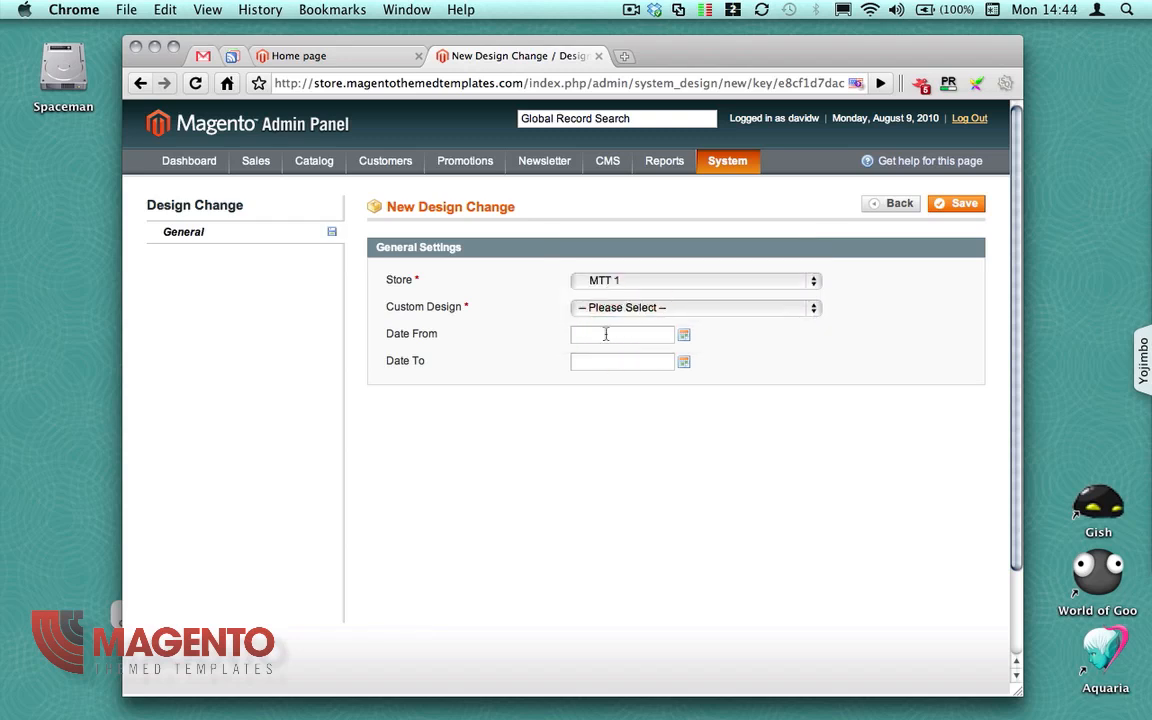
left_click(694, 307)
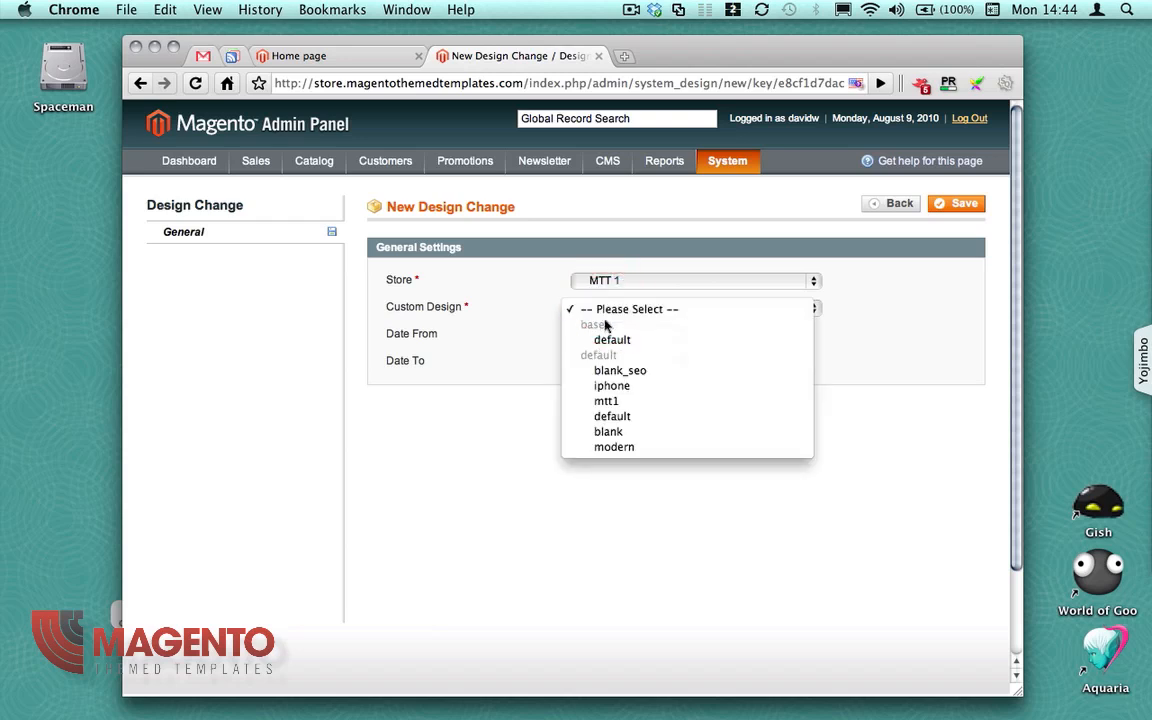
left_click(606, 400)
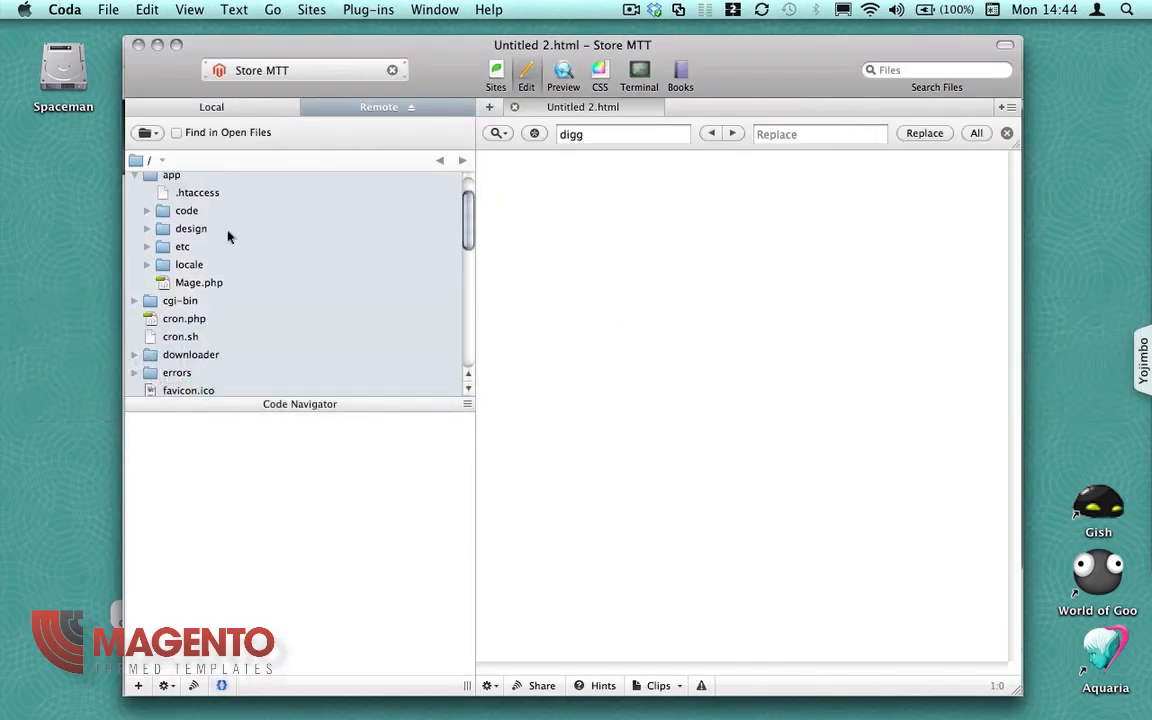
Expand app/design/frontend/default/mtt1 in Coda's remote file browser to show etc, layout and template.
left_click(147, 242)
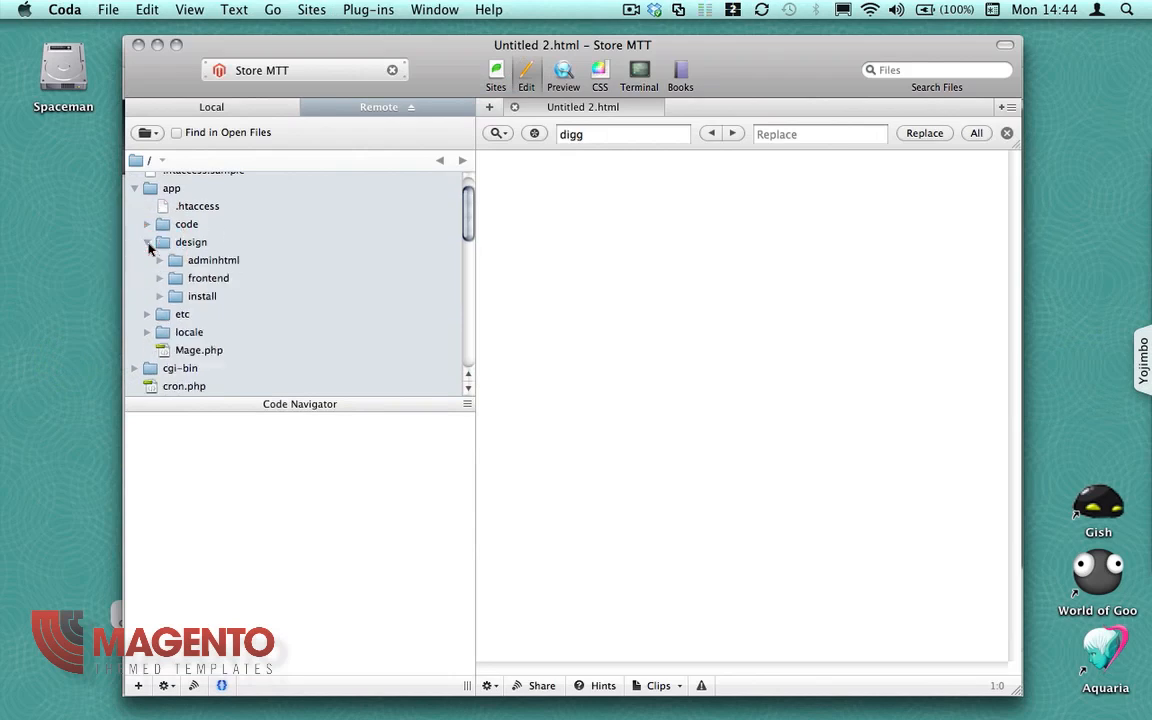
mouse_move(158, 283)
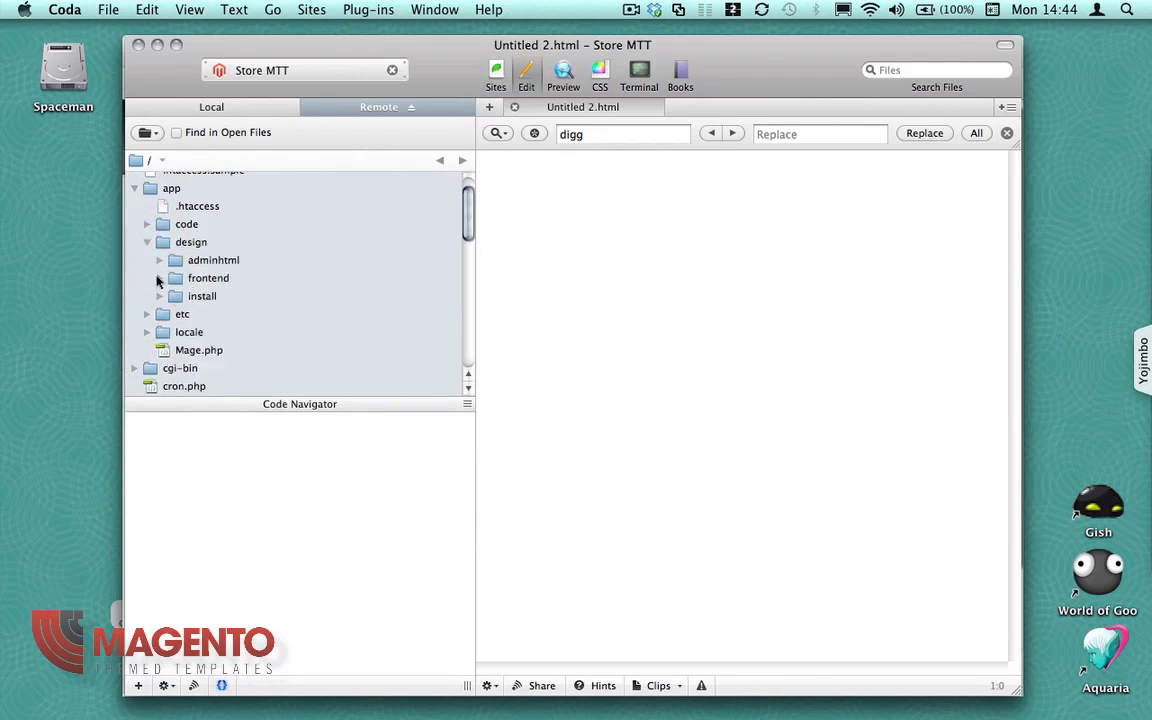
left_click(159, 278)
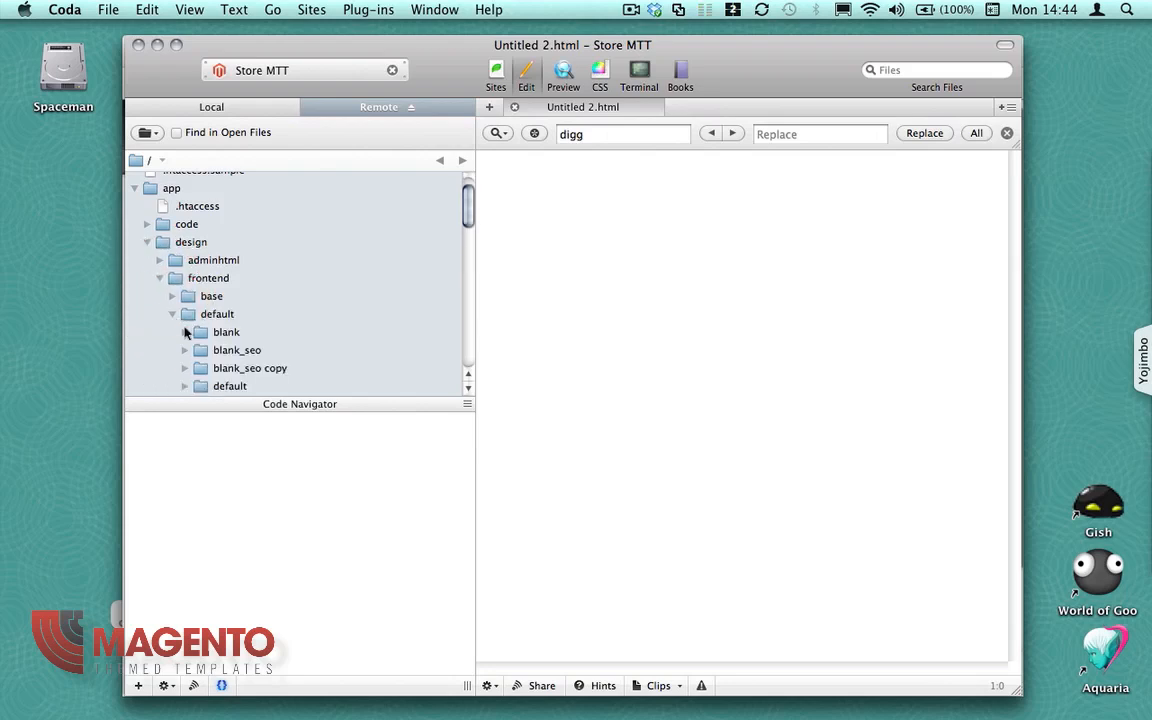
scroll("down", 3)
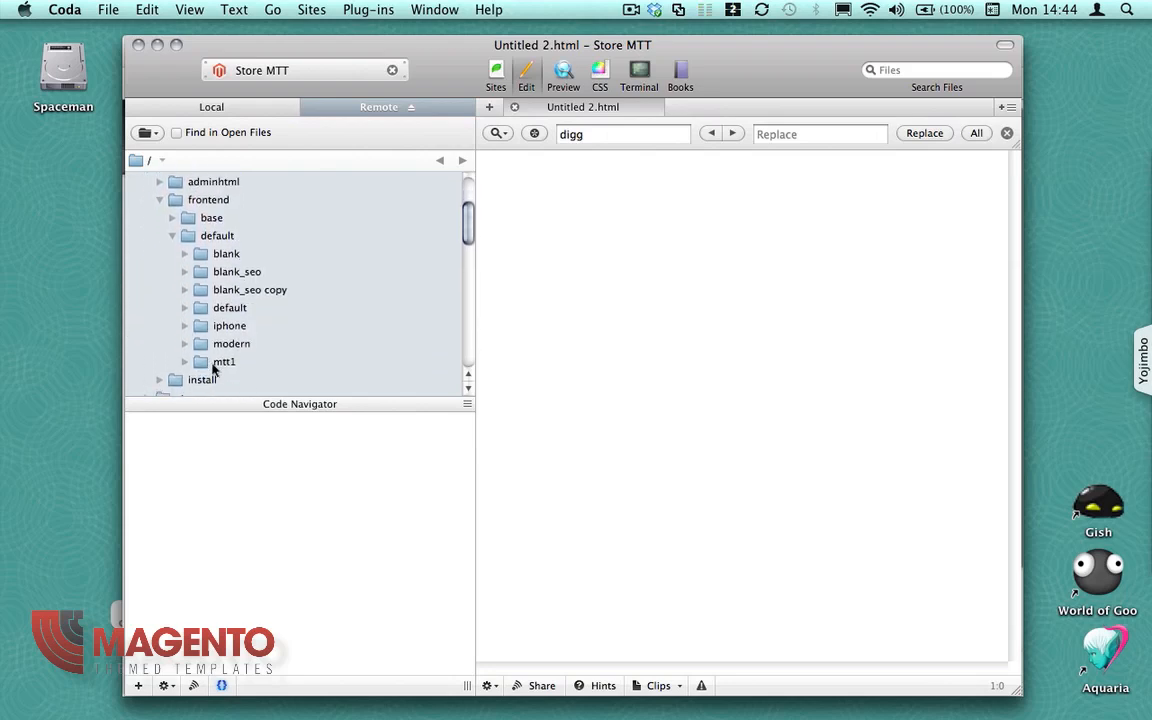
left_click(185, 362)
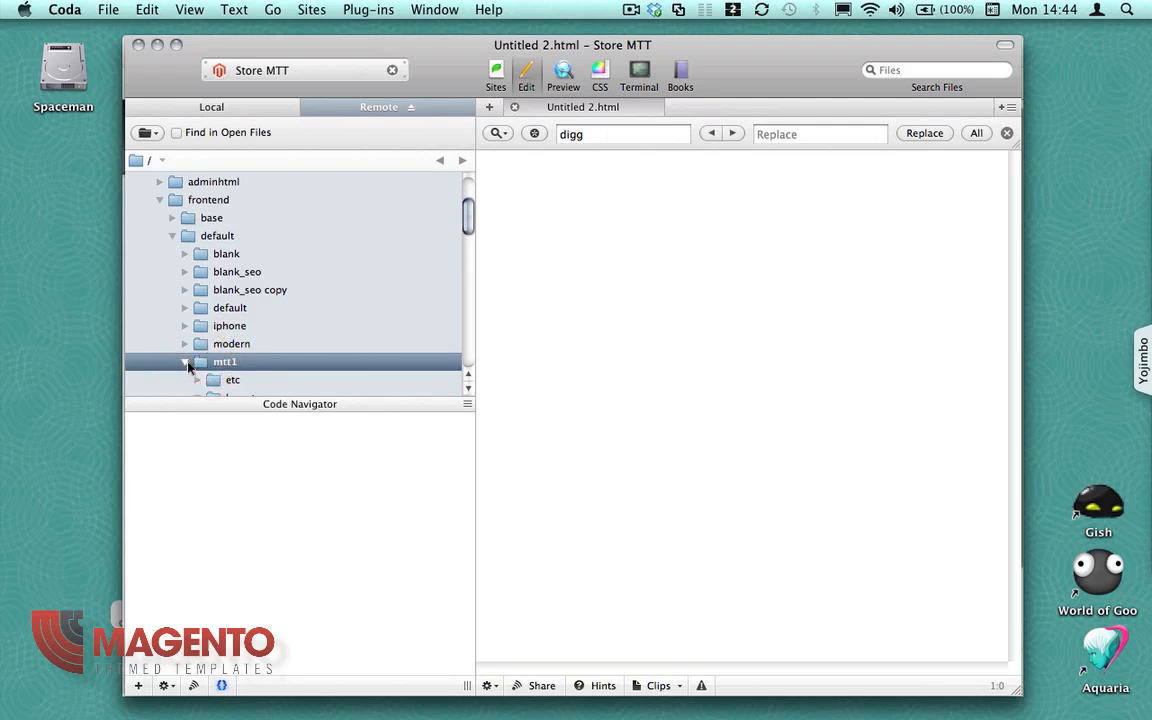
left_click(185, 361)
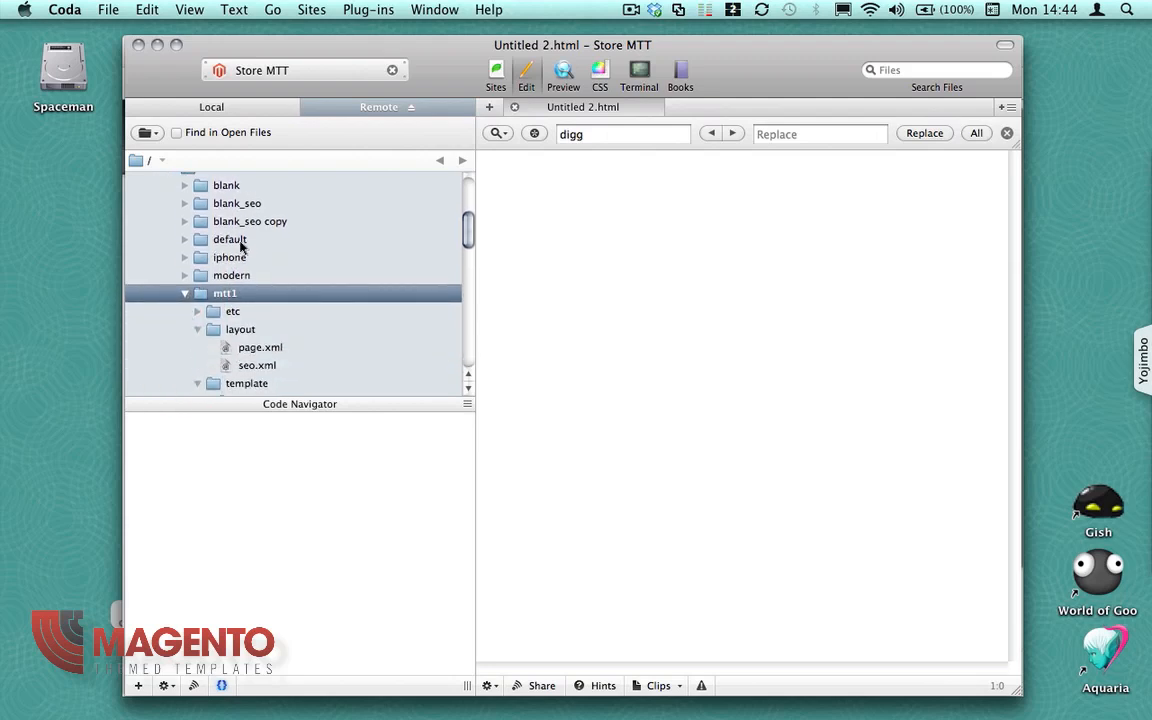
mouse_move(228, 210)
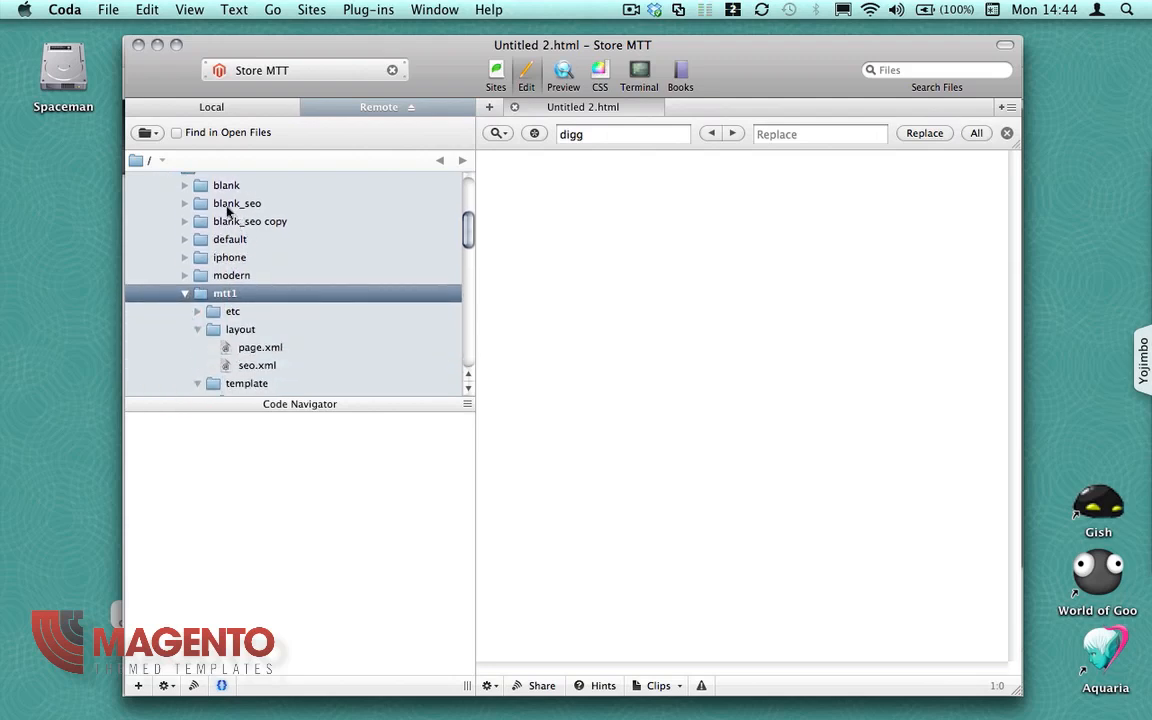
mouse_move(260, 208)
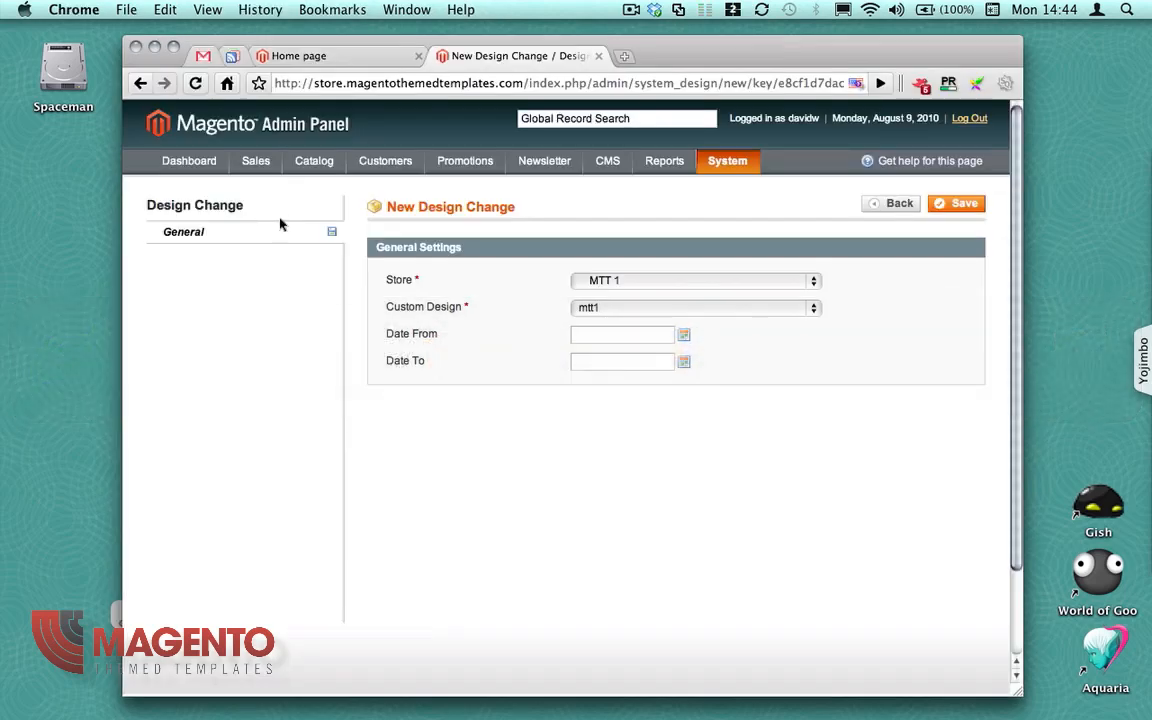
mouse_move(793, 300)
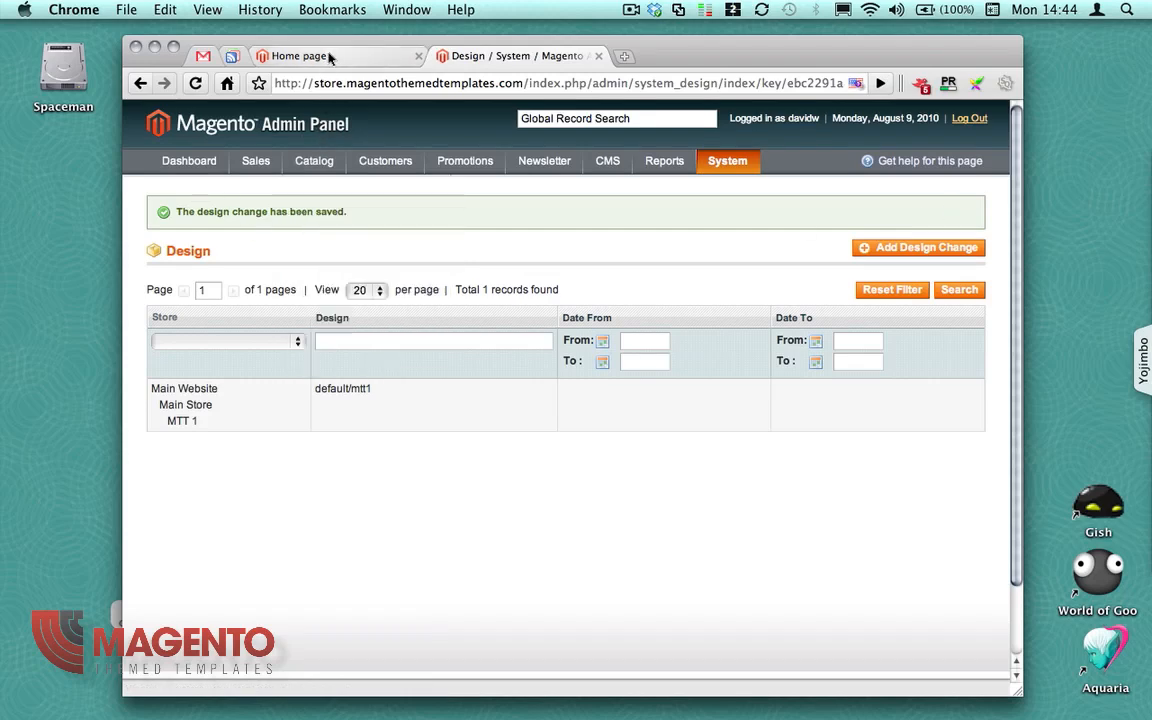
Reload the storefront home page and choose MTT 1 from the language dropdown.
left_click(300, 56)
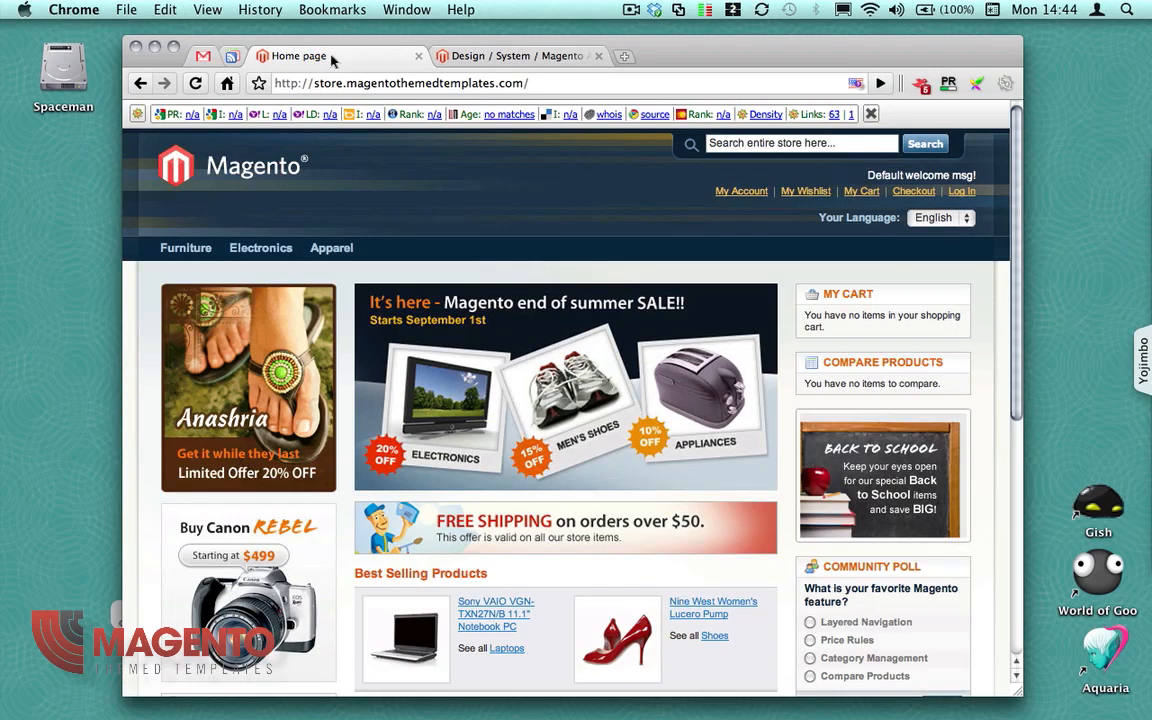
left_click(196, 83)
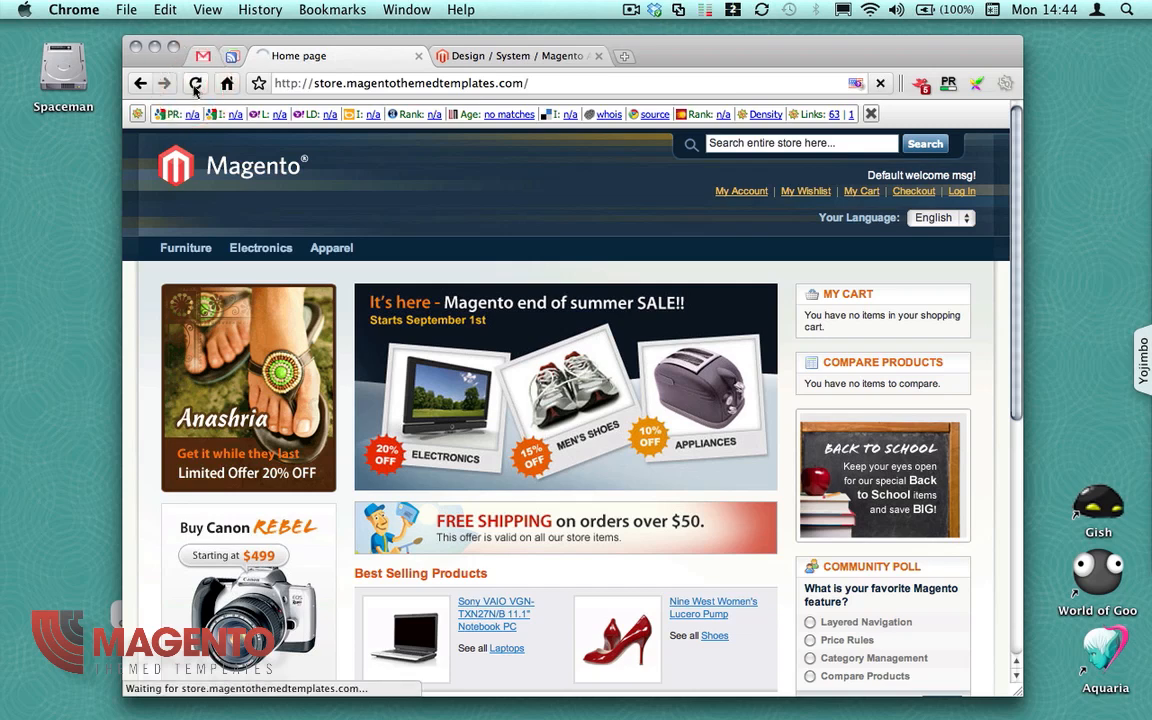
left_click(196, 83)
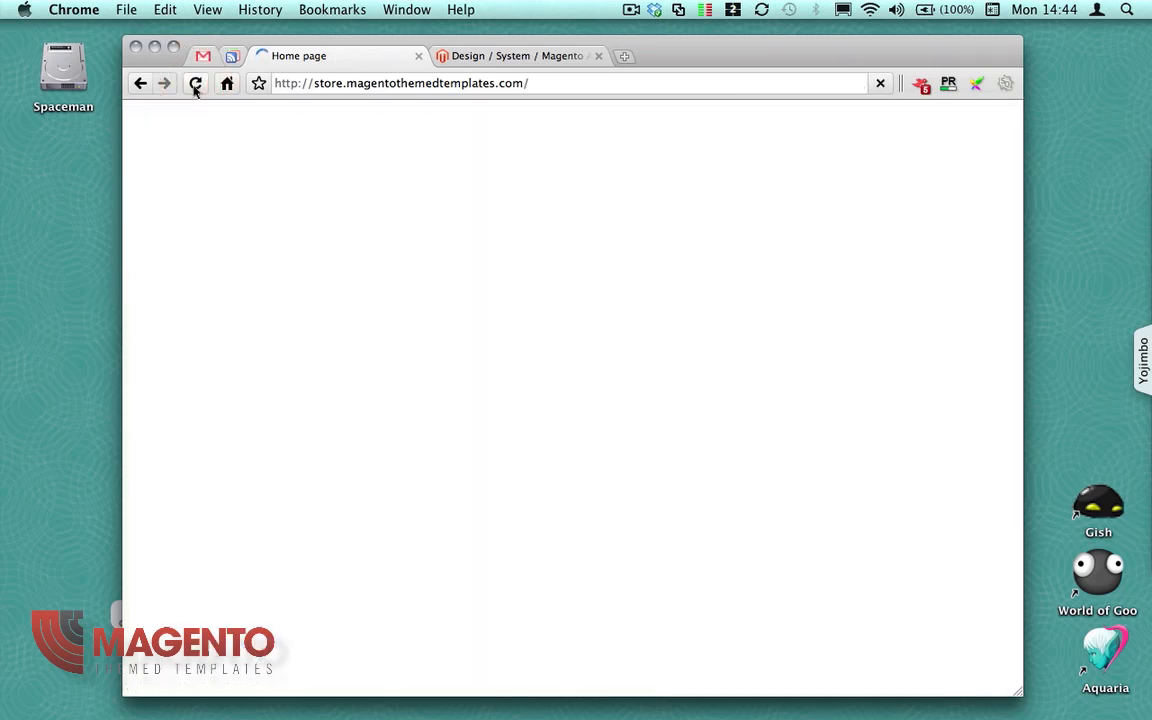
left_click(196, 83)
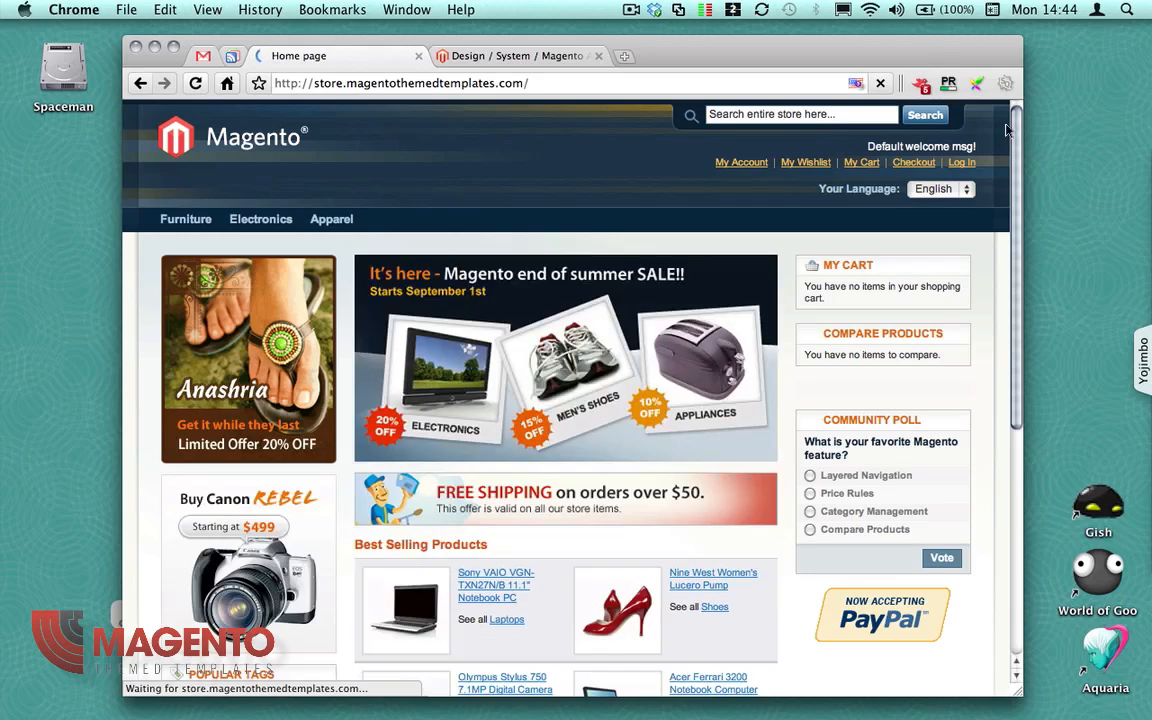
left_click(939, 188)
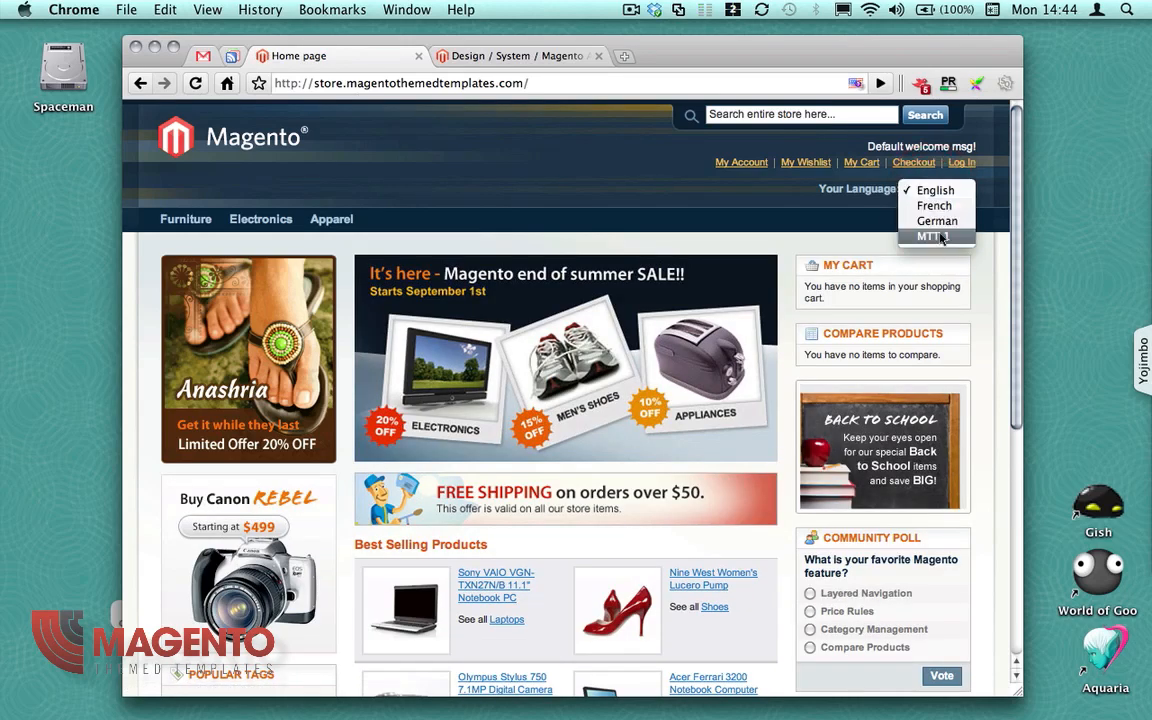
left_click(934, 236)
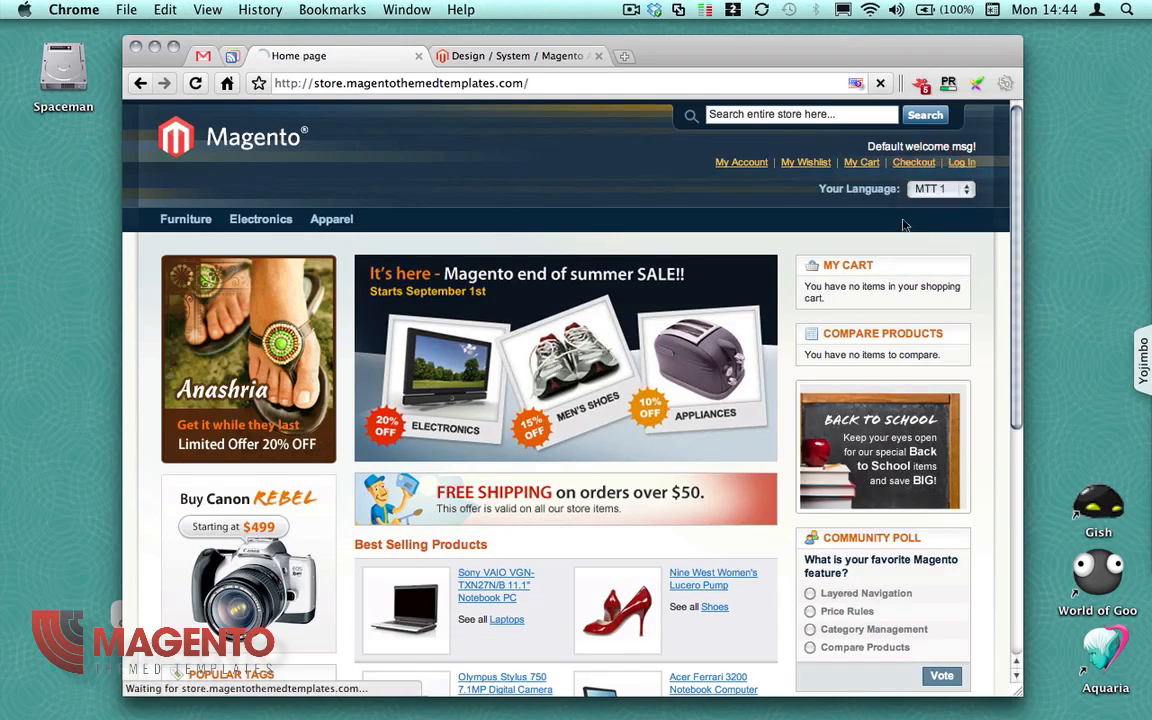